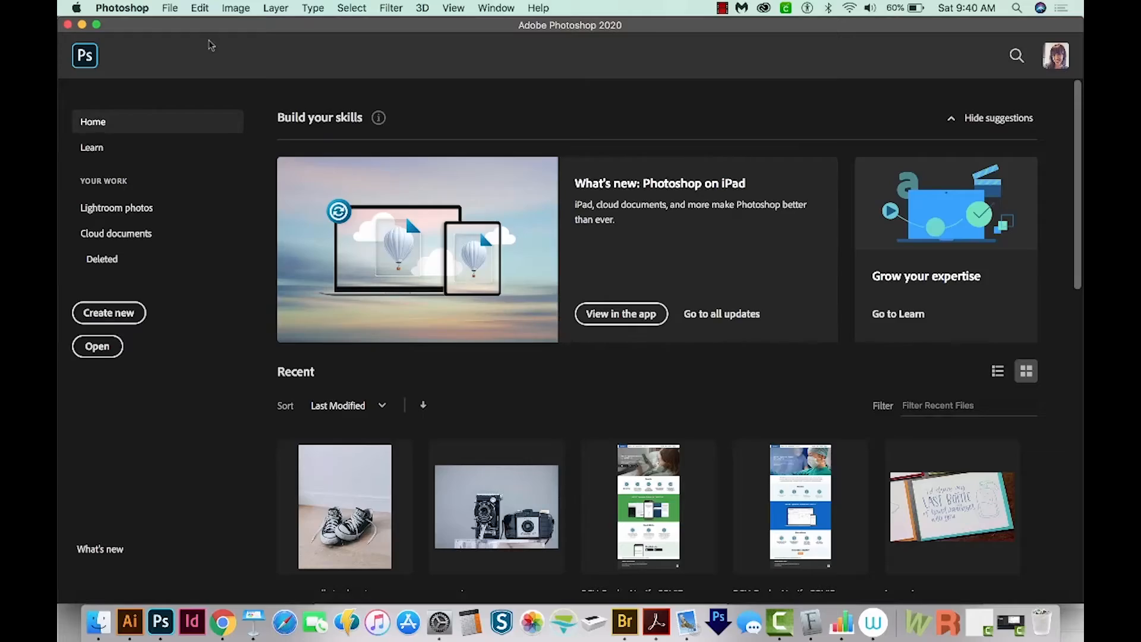
pyautogui.moveTo(170, 8)
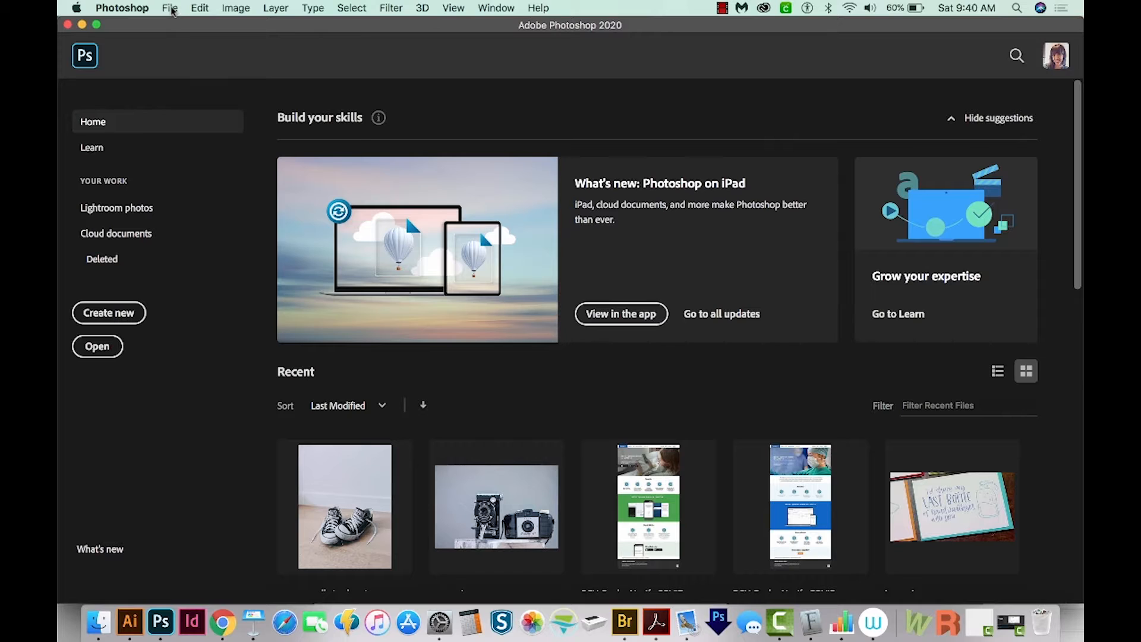
# Step: Scan the wreath page from the device in Black & White at 300 dpi
pyautogui.click(170, 8)
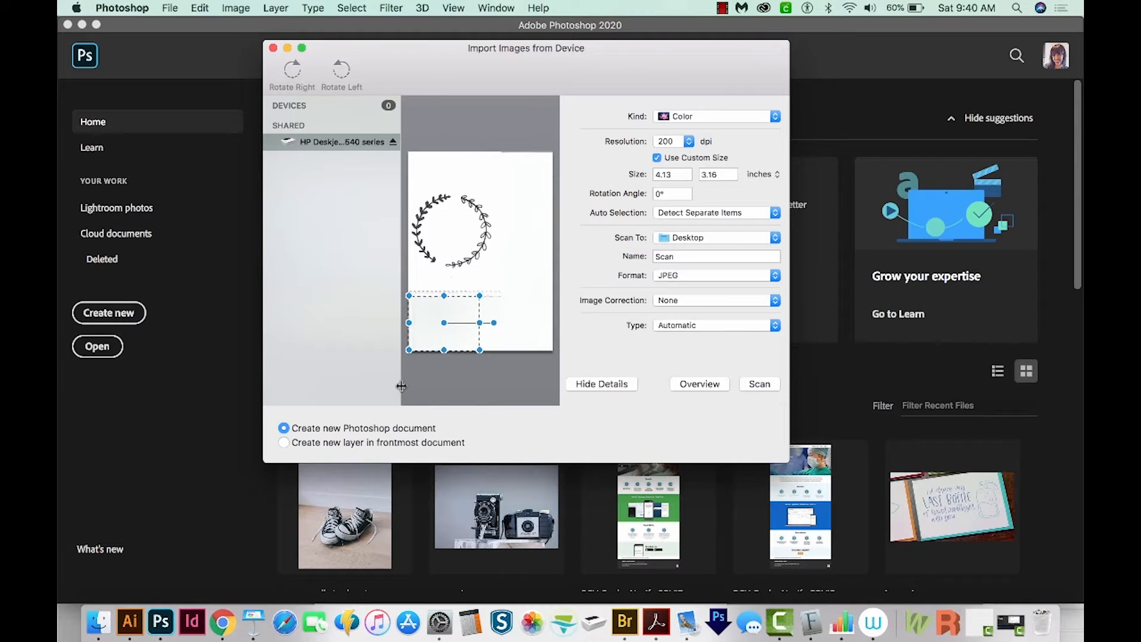
pyautogui.click(713, 117)
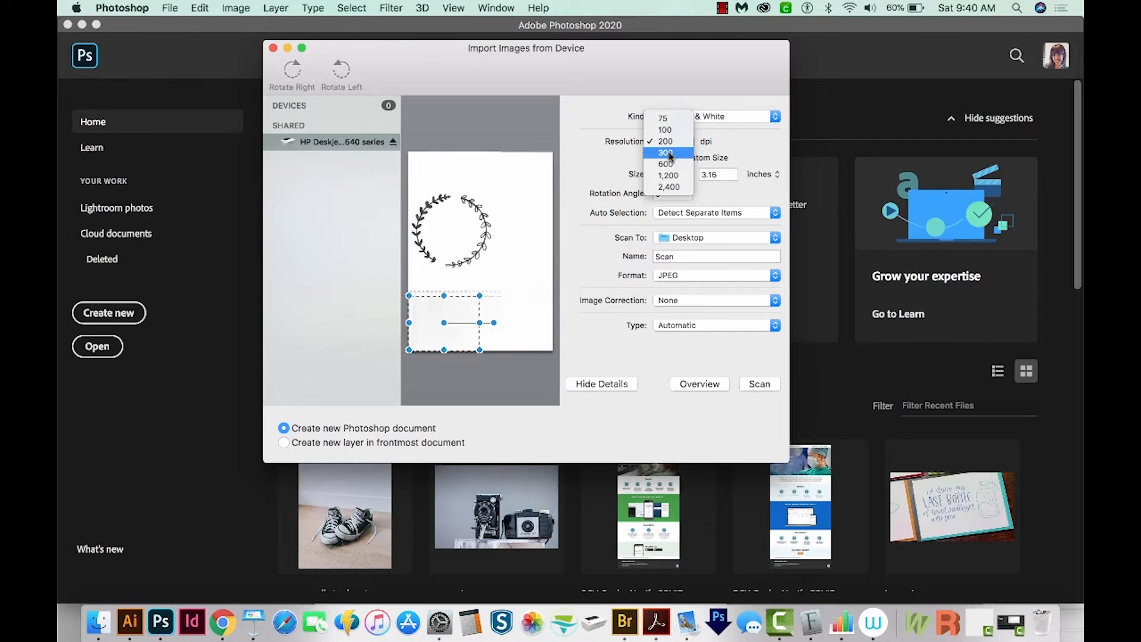
pyautogui.click(666, 152)
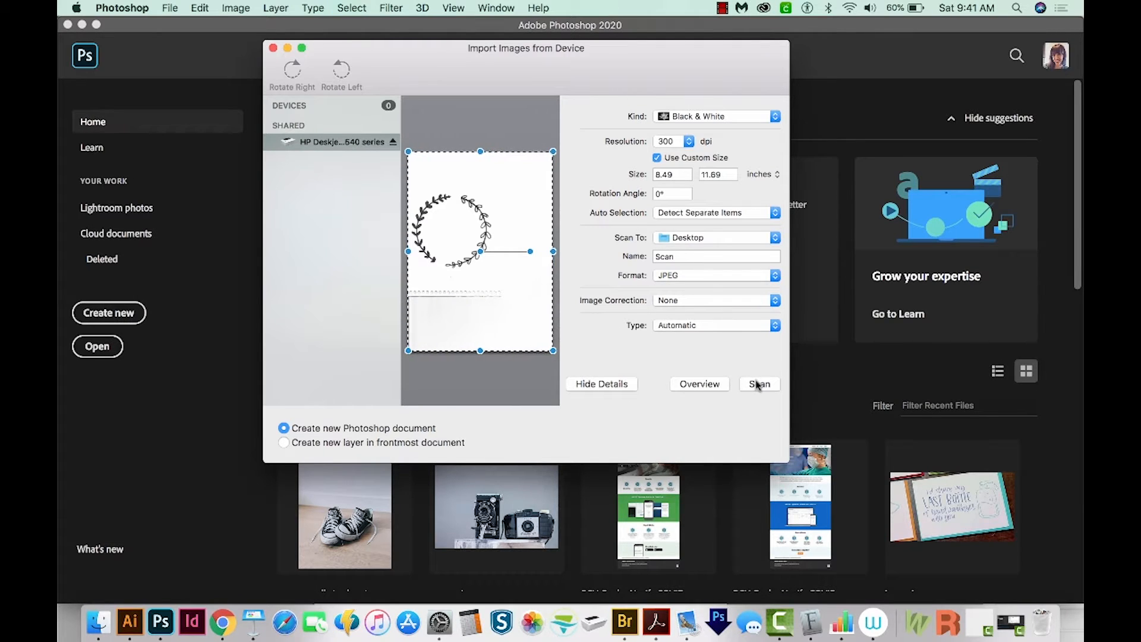
pyautogui.click(760, 384)
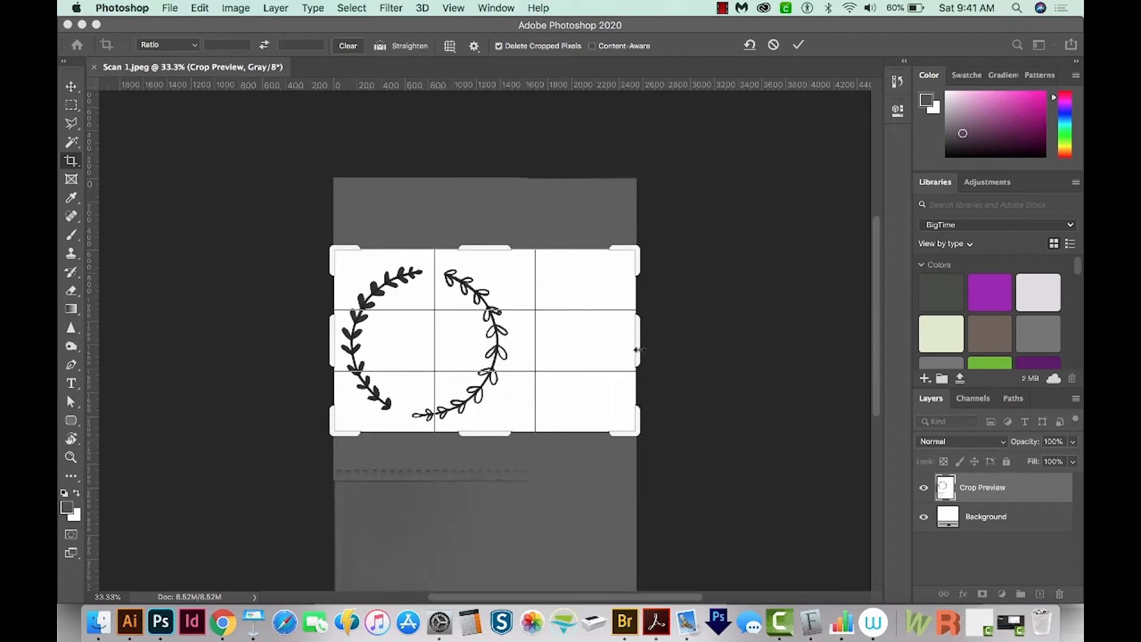
# Step: Crop the scanned page tightly around the laurel wreath
pyautogui.moveTo(640, 348); pyautogui.dragTo(583, 337)
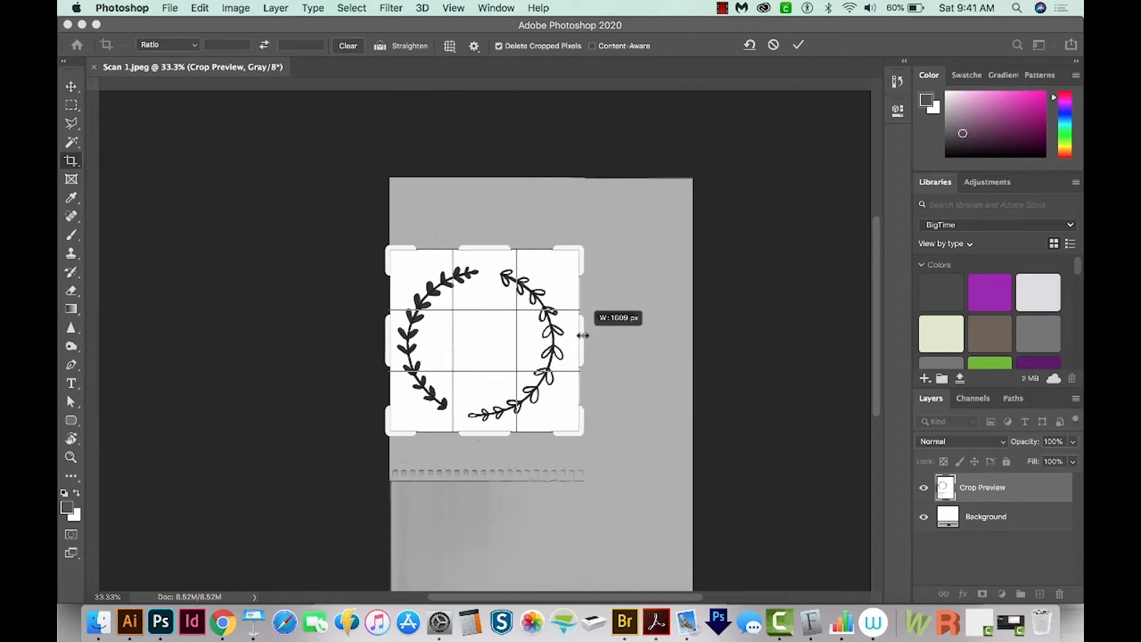
pyautogui.click(799, 45)
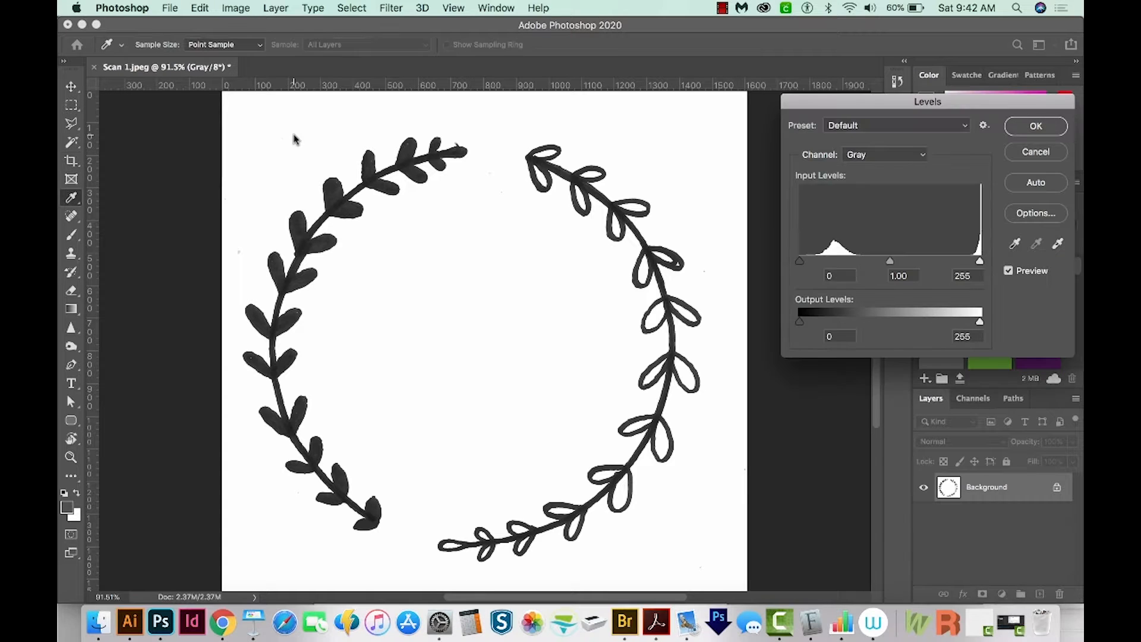
pyautogui.moveTo(888, 99)
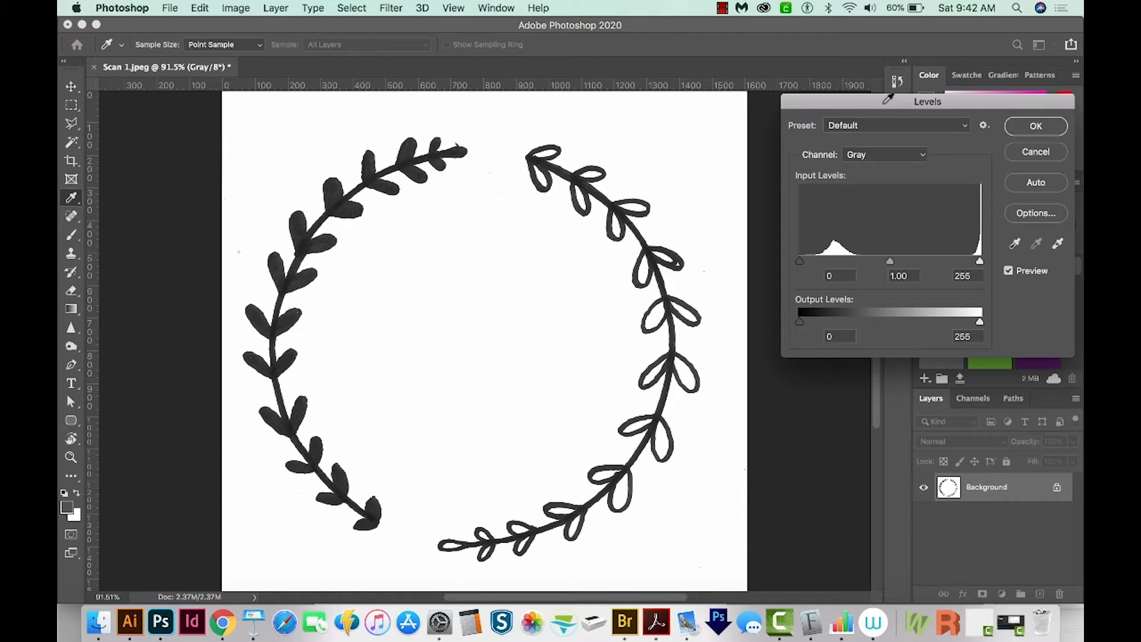
# Step: Apply Levels with black point 24, white point 220 and midtone 0.67 for solid black lines
pyautogui.moveTo(927, 101); pyautogui.dragTo(844, 102)
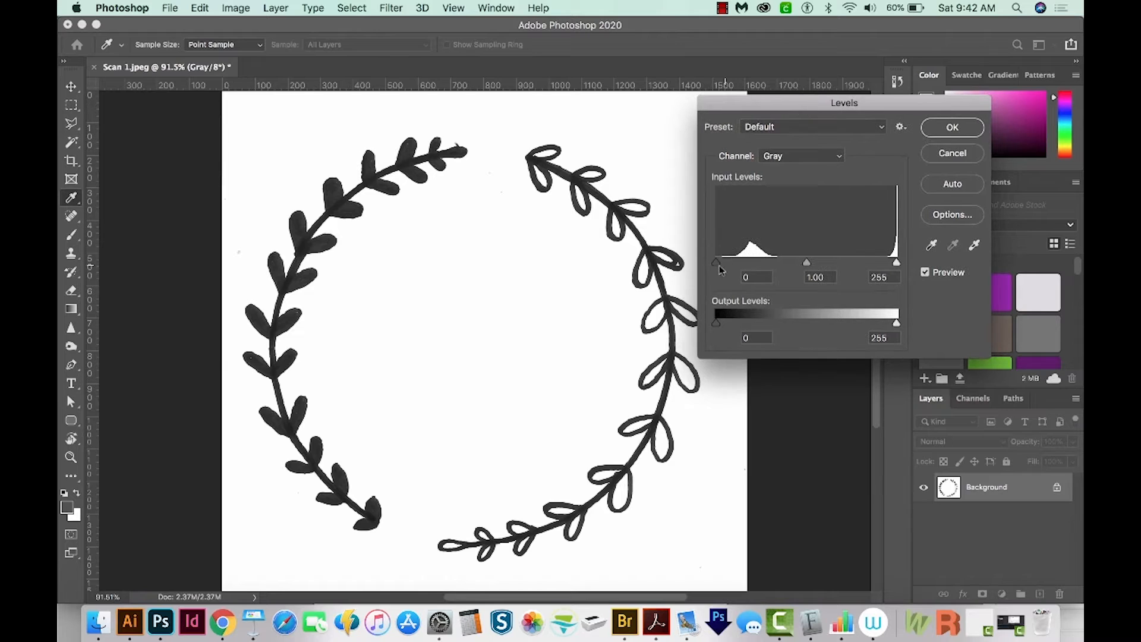
pyautogui.moveTo(716, 263); pyautogui.dragTo(731, 263)
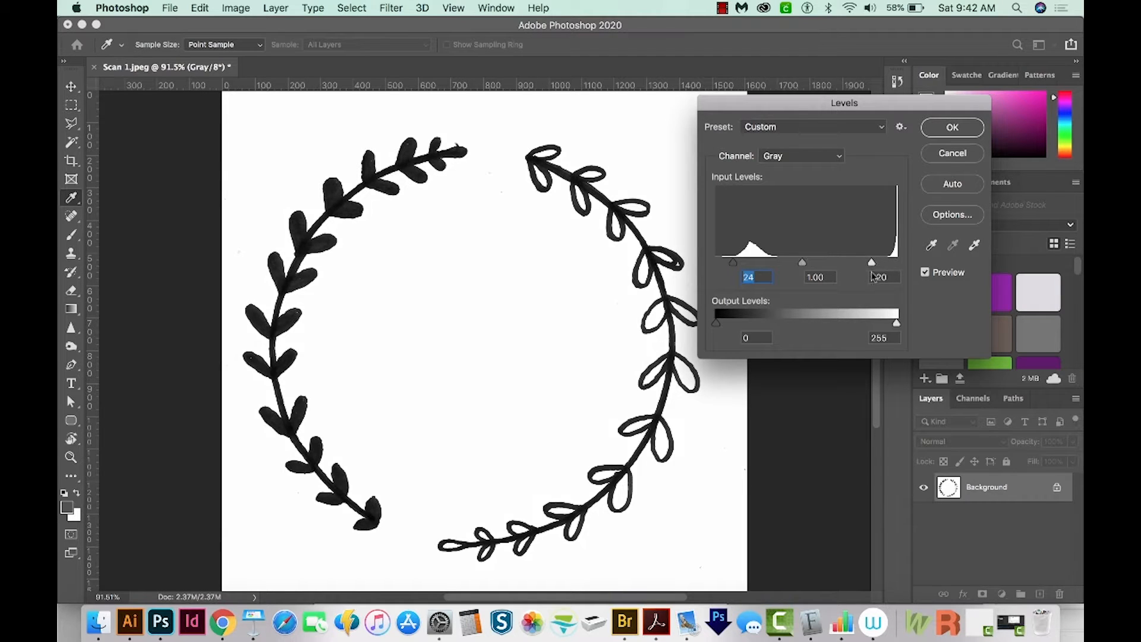
pyautogui.click(881, 277)
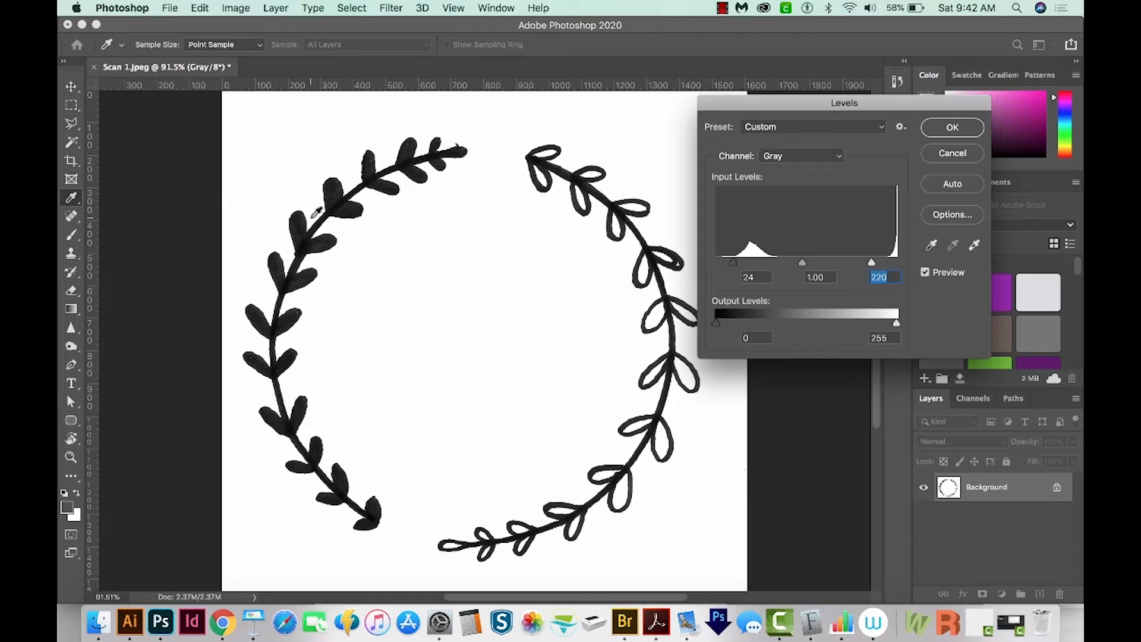
pyautogui.moveTo(455, 241)
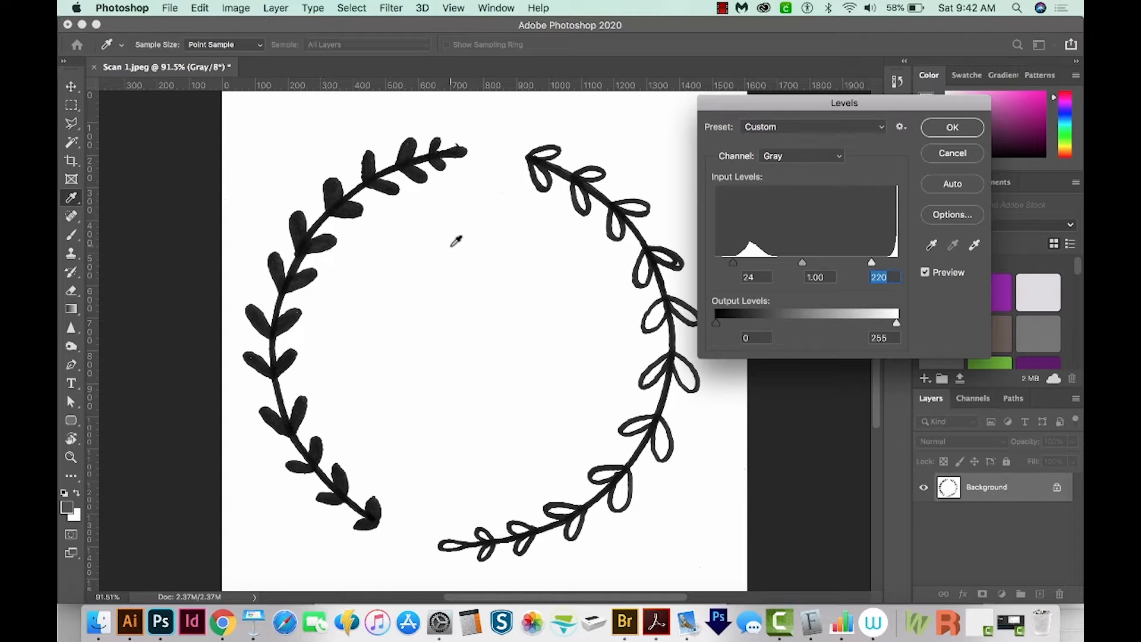
pyautogui.moveTo(802, 263); pyautogui.dragTo(800, 263)
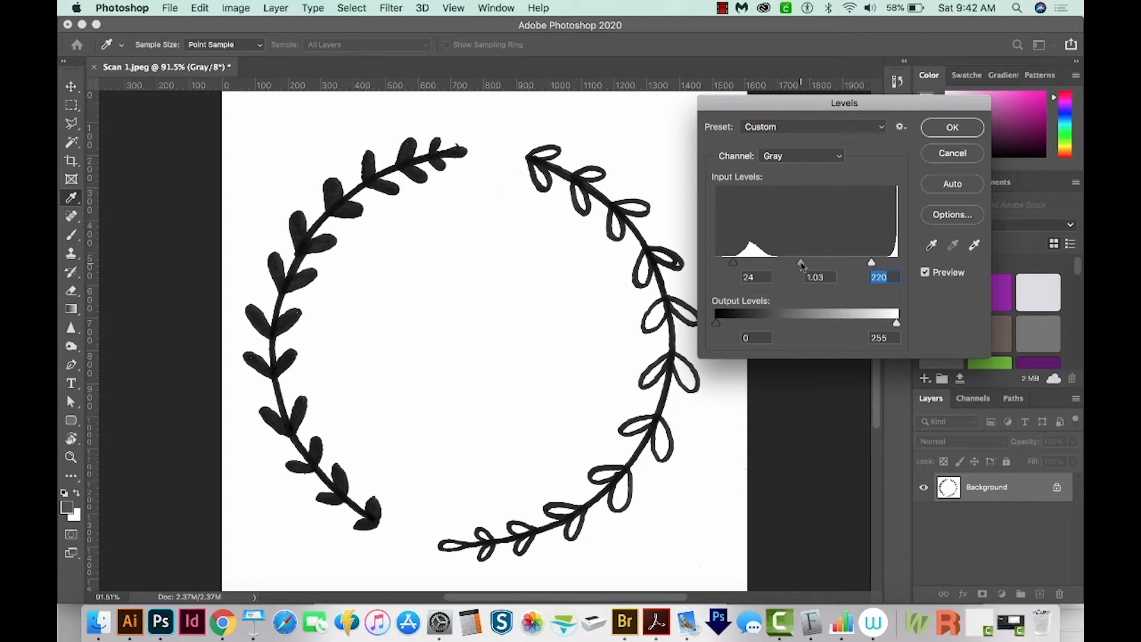
pyautogui.moveTo(800, 263); pyautogui.dragTo(789, 262)
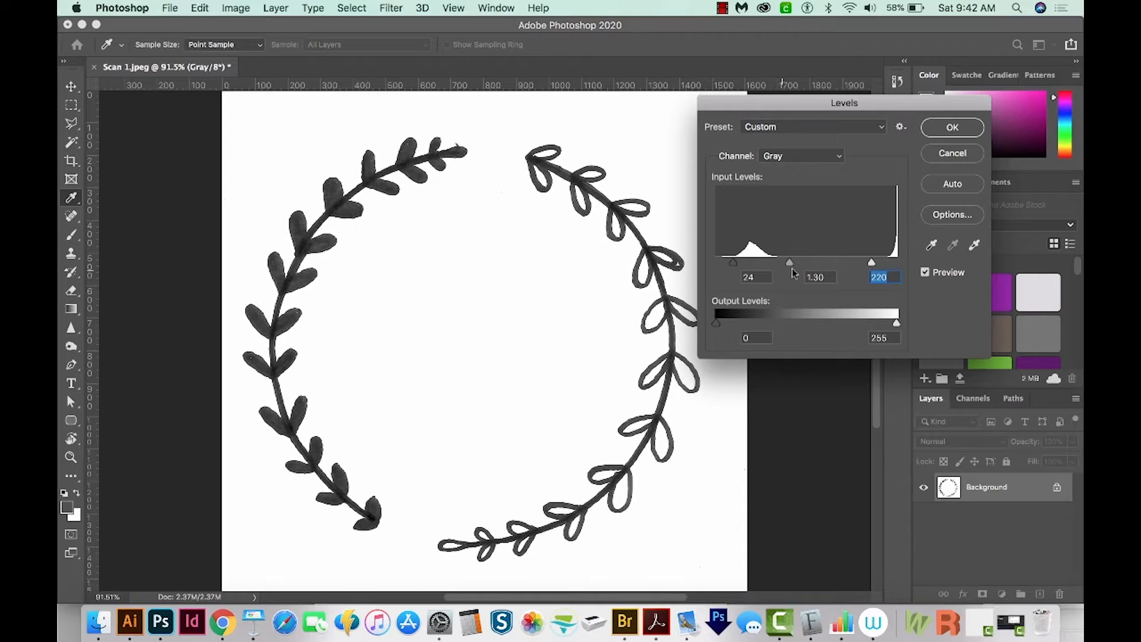
pyautogui.moveTo(789, 263); pyautogui.dragTo(819, 263)
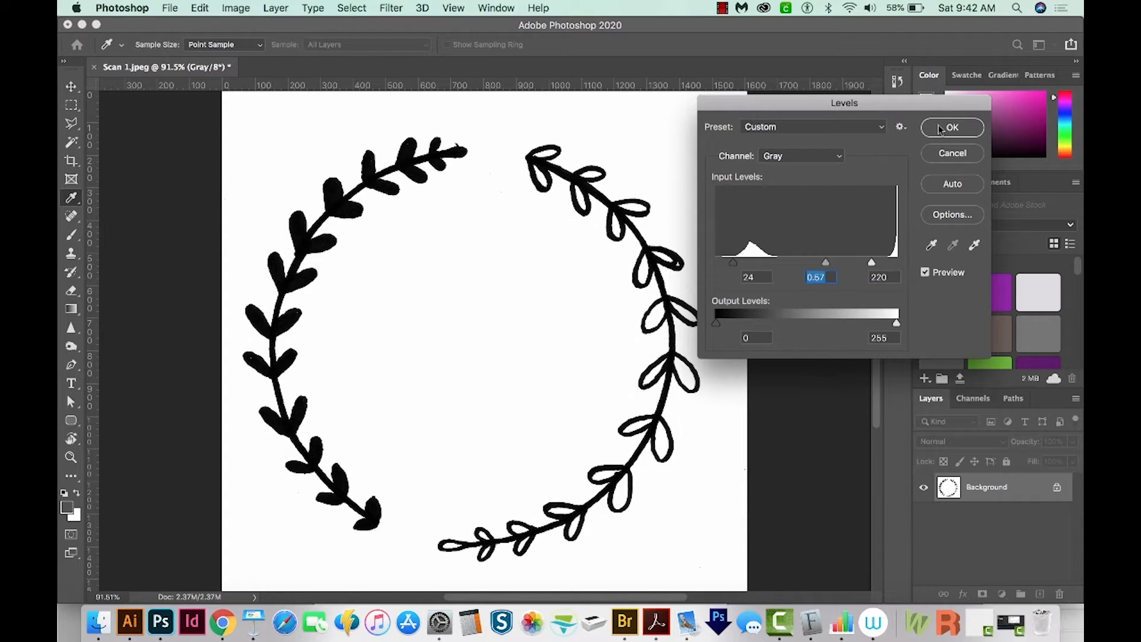
pyautogui.click(952, 127)
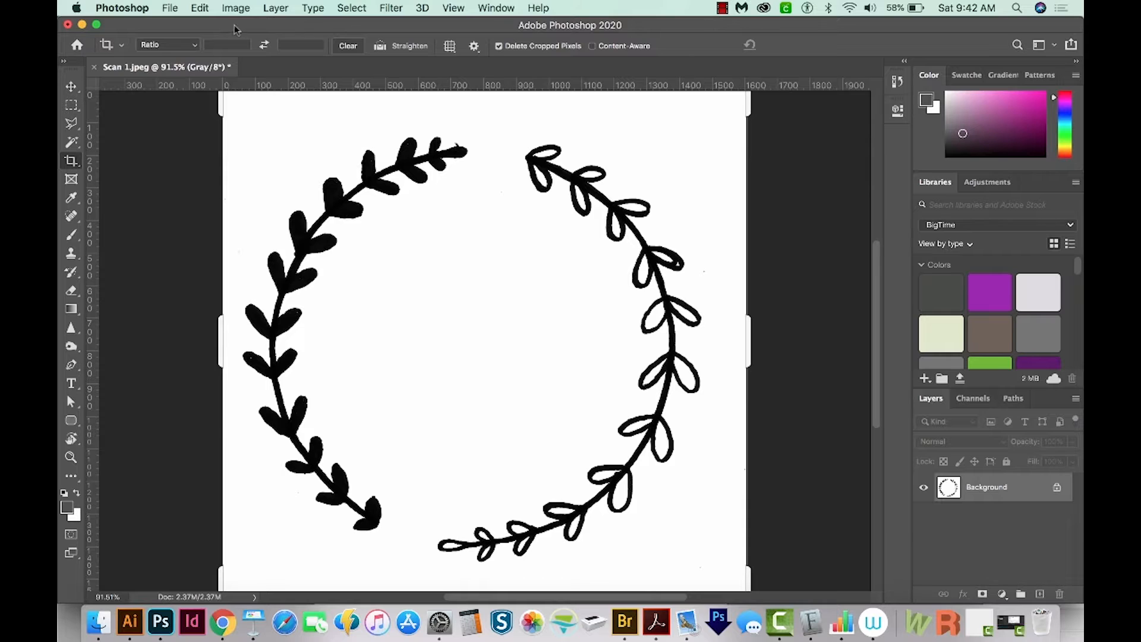
# Step: Save the cleaned scan as Scan 1.jpg at maximum JPEG quality 12
pyautogui.click(170, 9)
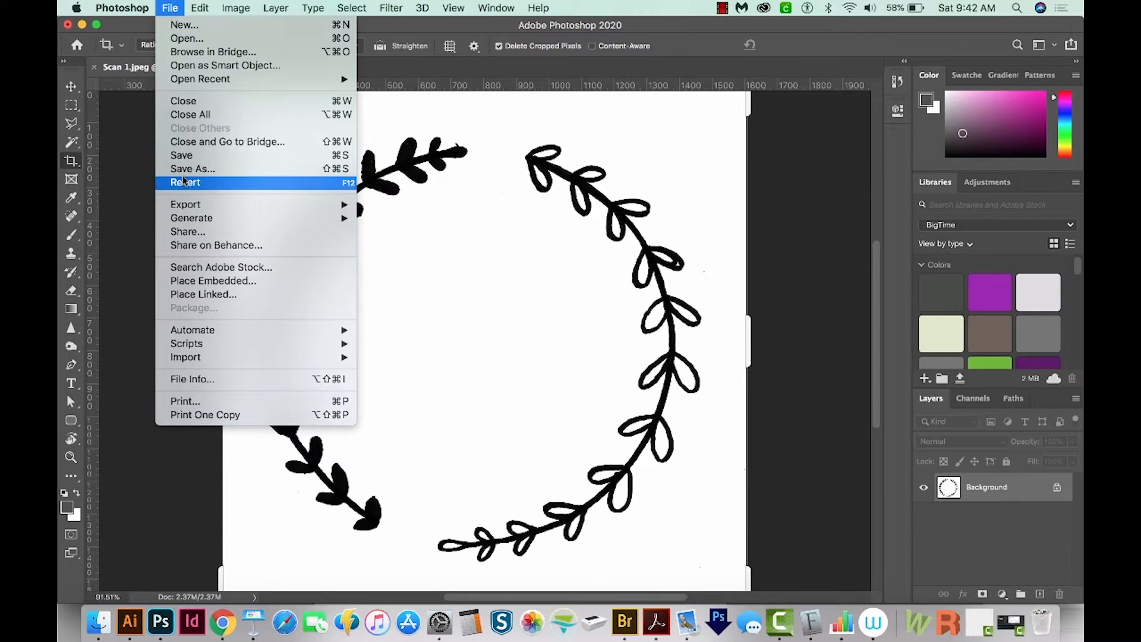
pyautogui.click(193, 168)
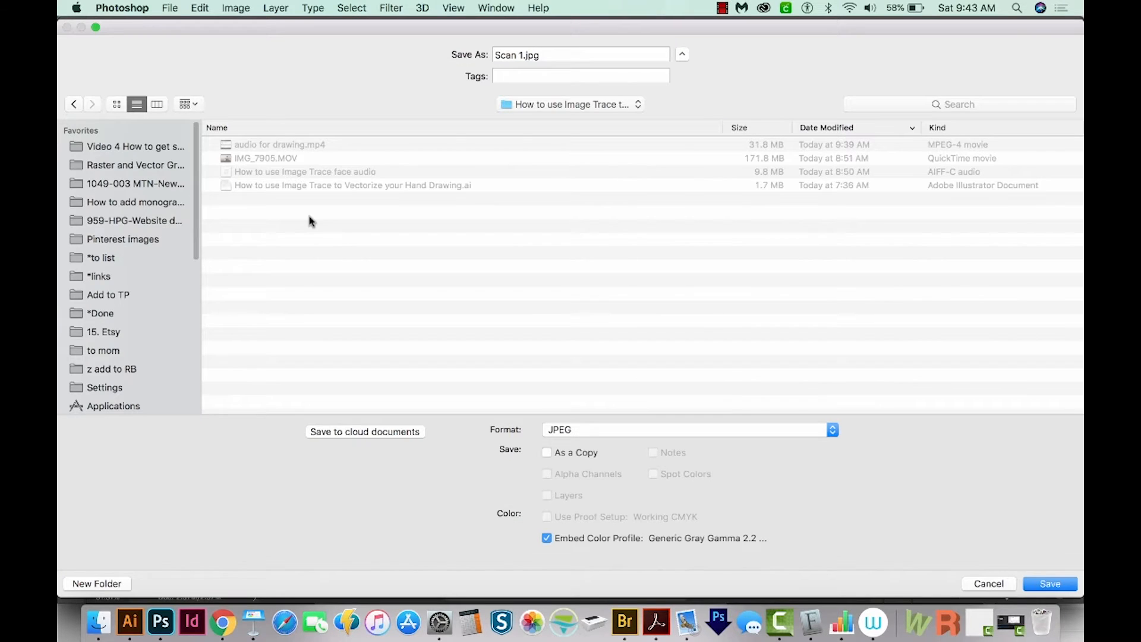
pyautogui.moveTo(570, 124)
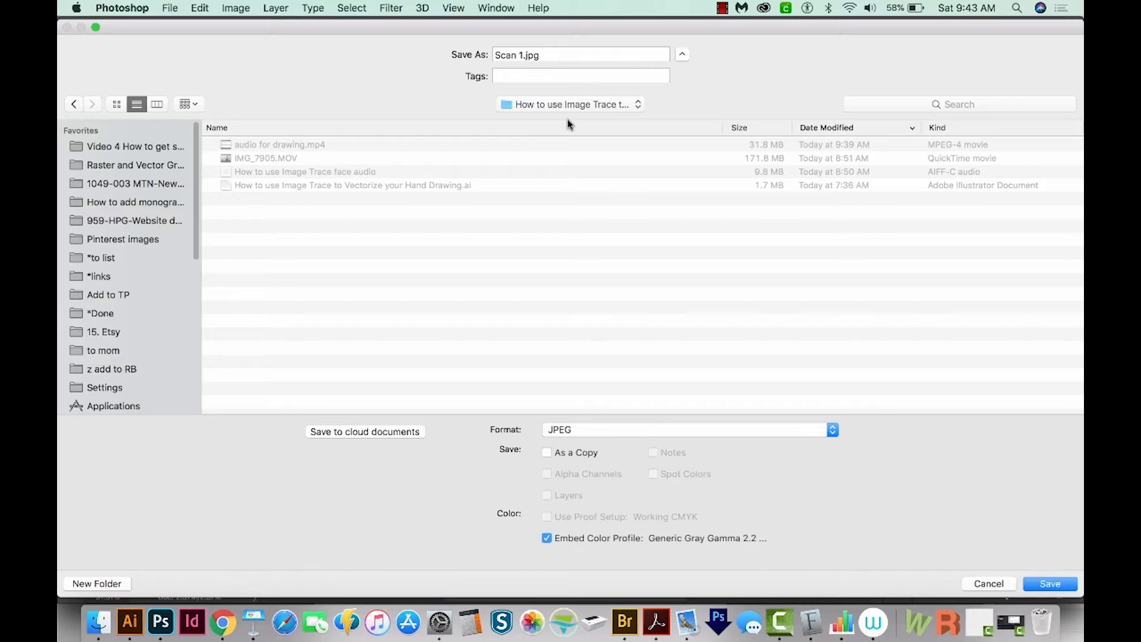
pyautogui.moveTo(737, 528)
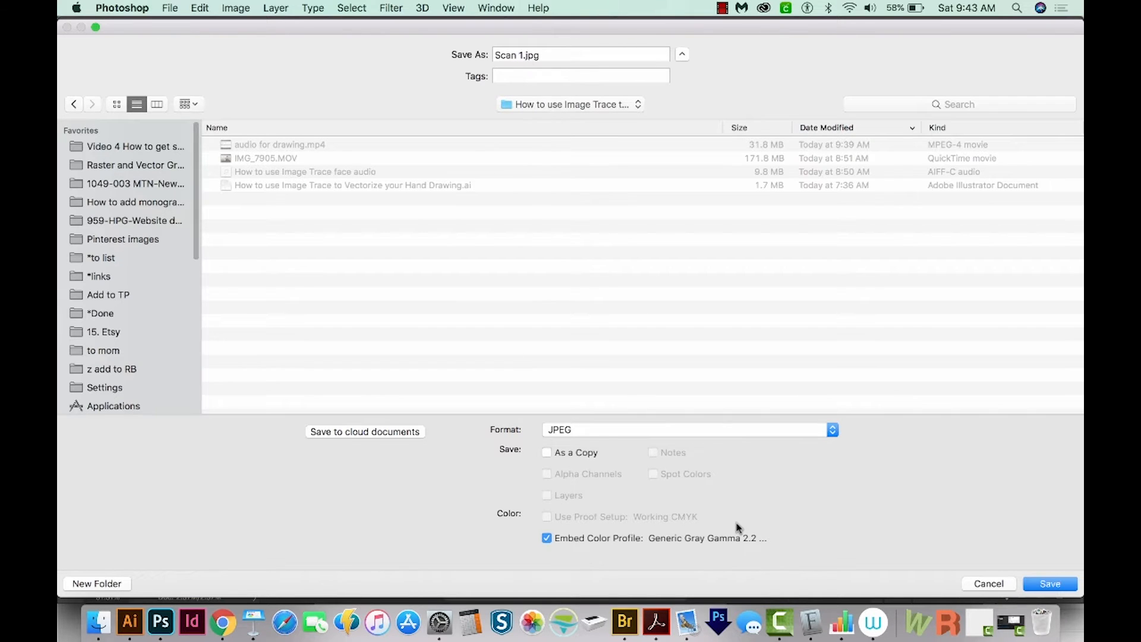
pyautogui.click(1050, 583)
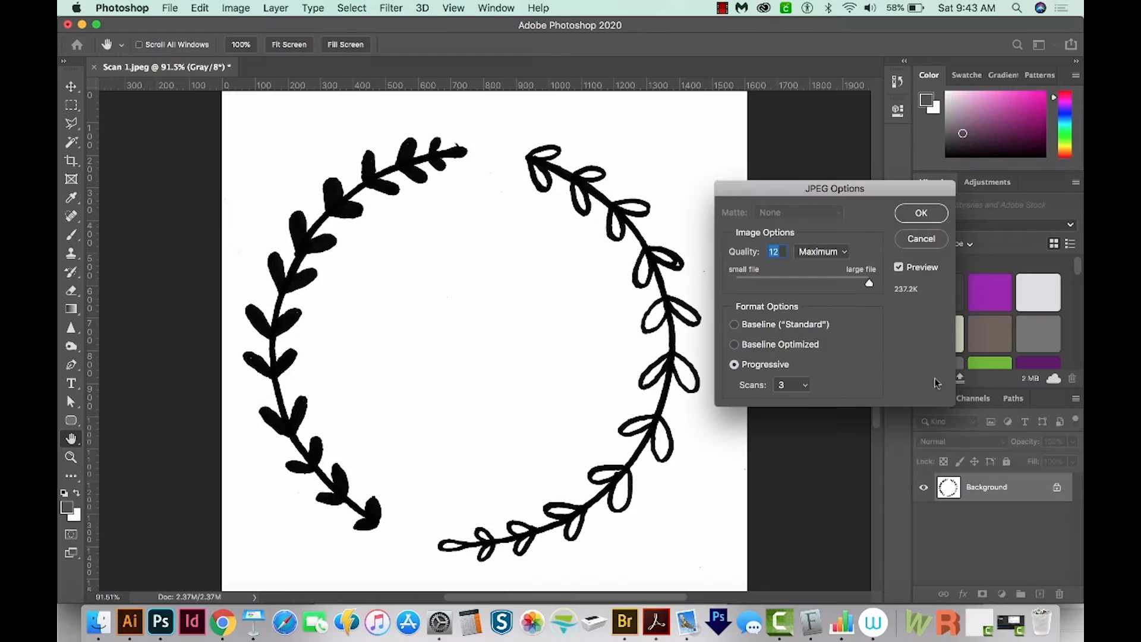
pyautogui.click(920, 213)
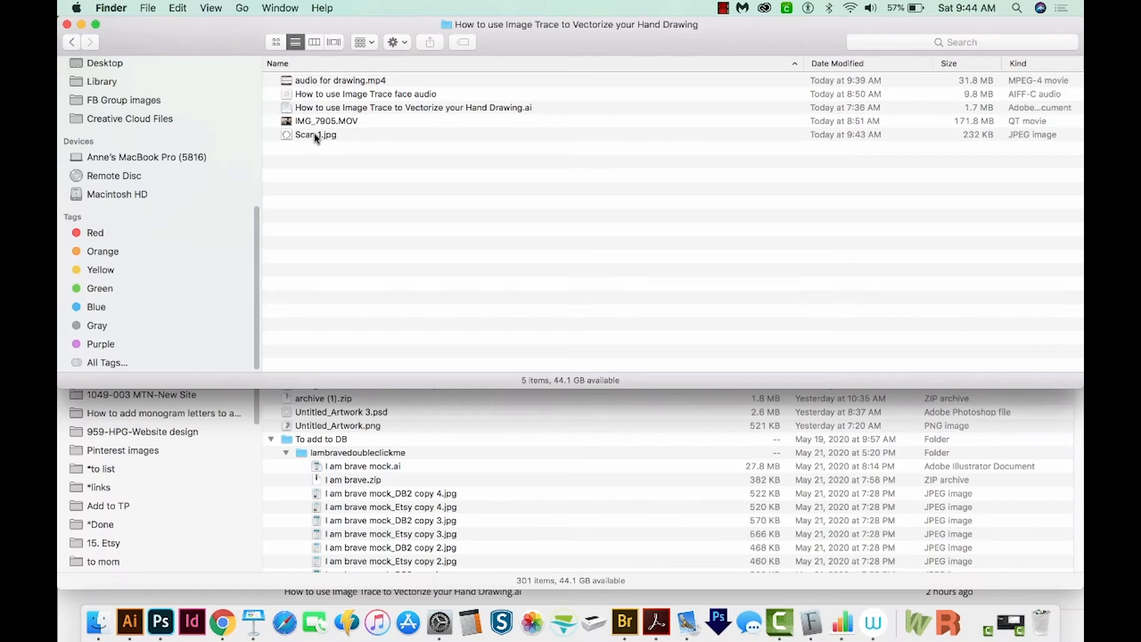
pyautogui.moveTo(130, 621)
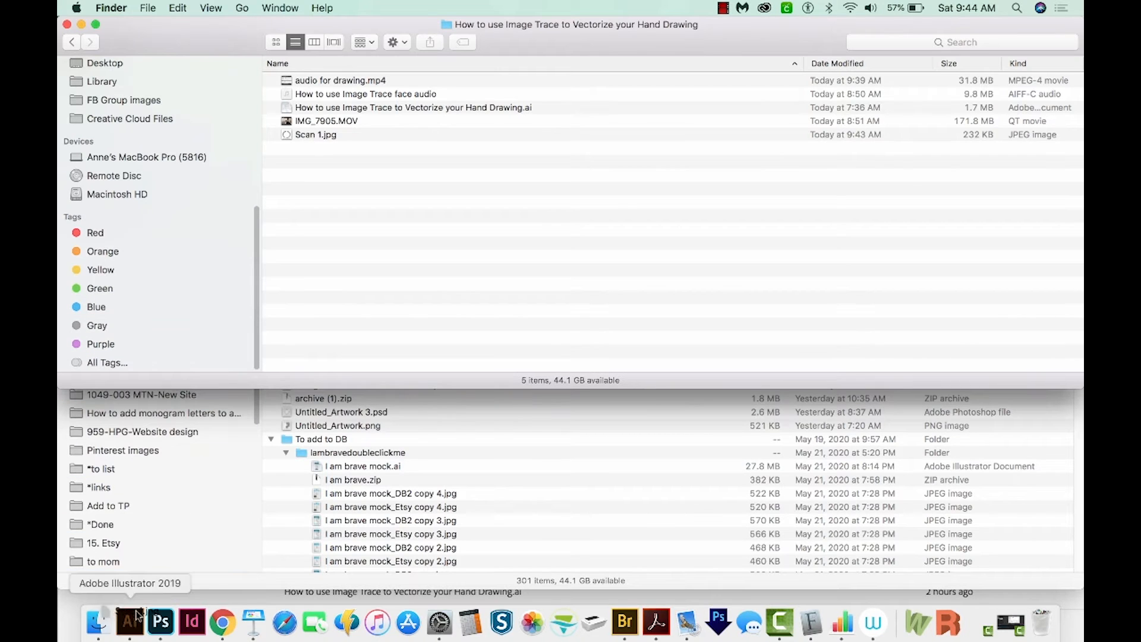
# Step: Open Scan 1.jpg in Adobe Illustrator from the Dock
pyautogui.click(129, 622)
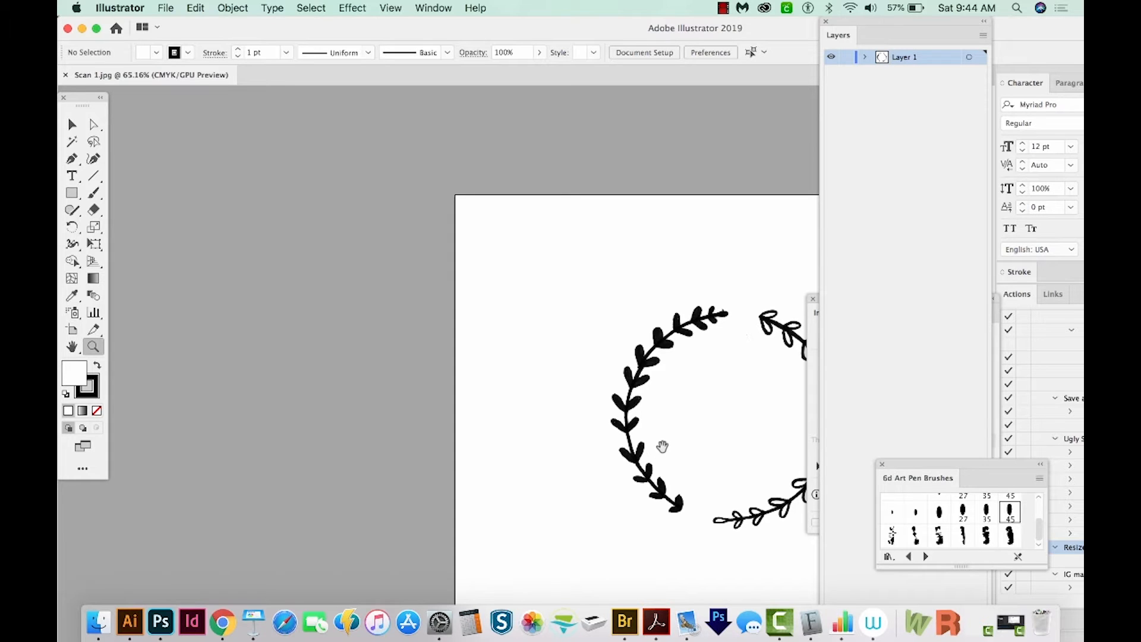
# Step: Run Image Trace with the Default preset on the placed wreath scan
pyautogui.moveTo(662, 447); pyautogui.dragTo(397, 382)
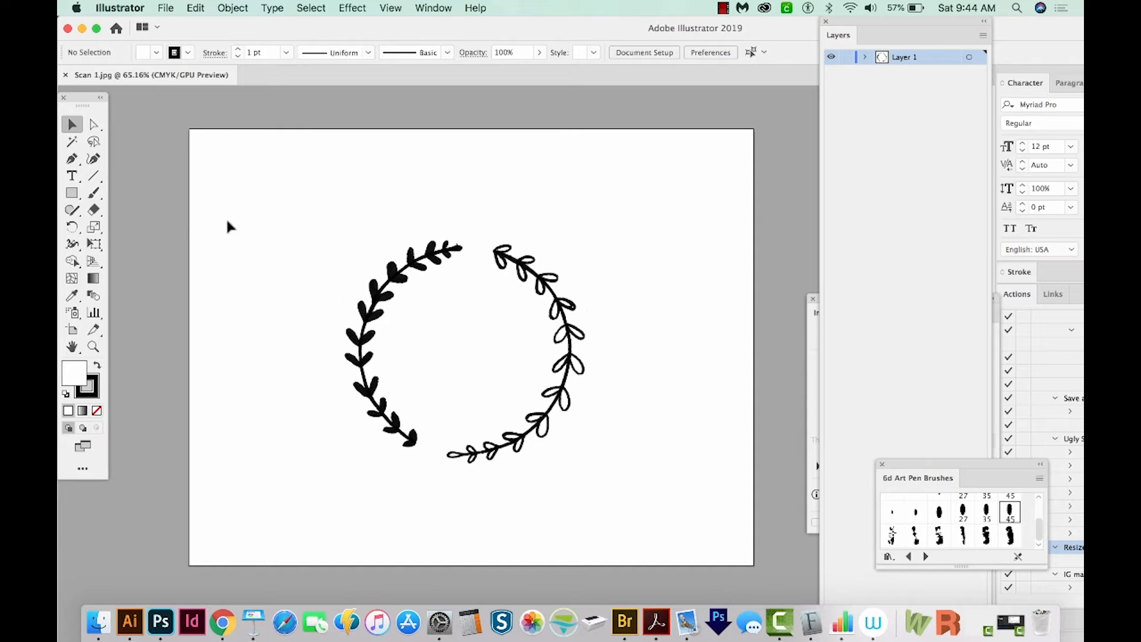
pyautogui.moveTo(433, 265)
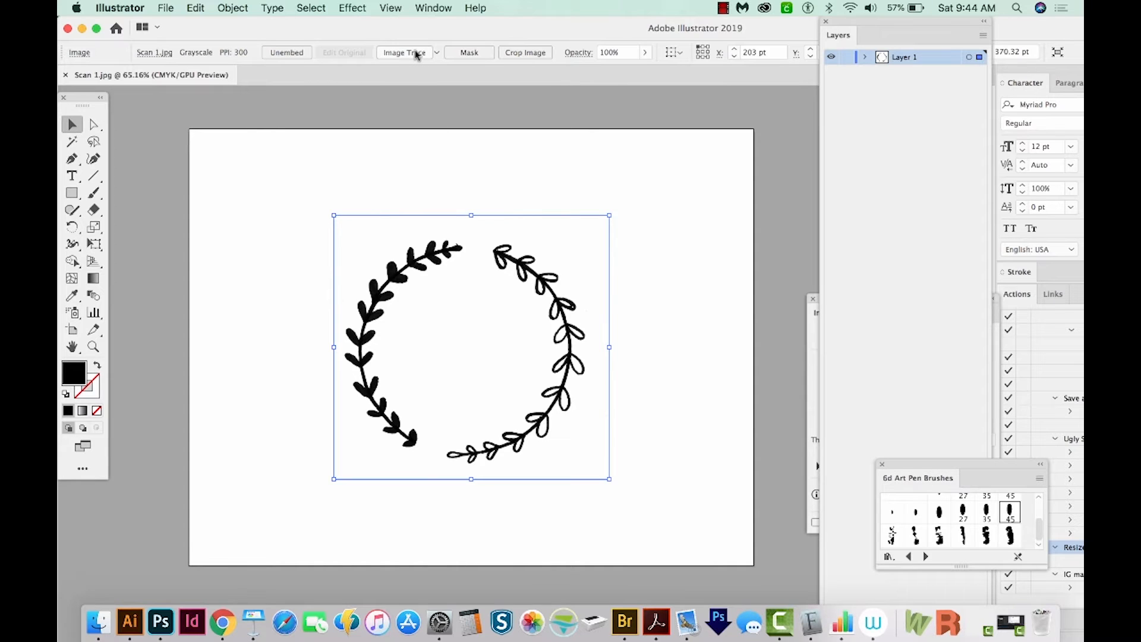
pyautogui.moveTo(404, 51)
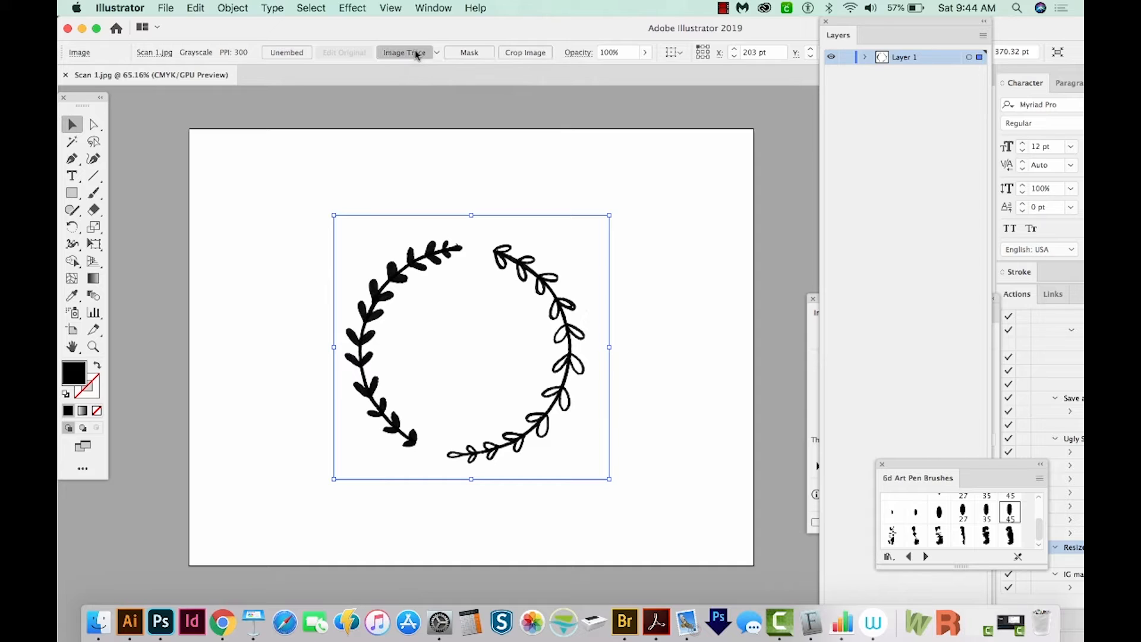
pyautogui.click(404, 52)
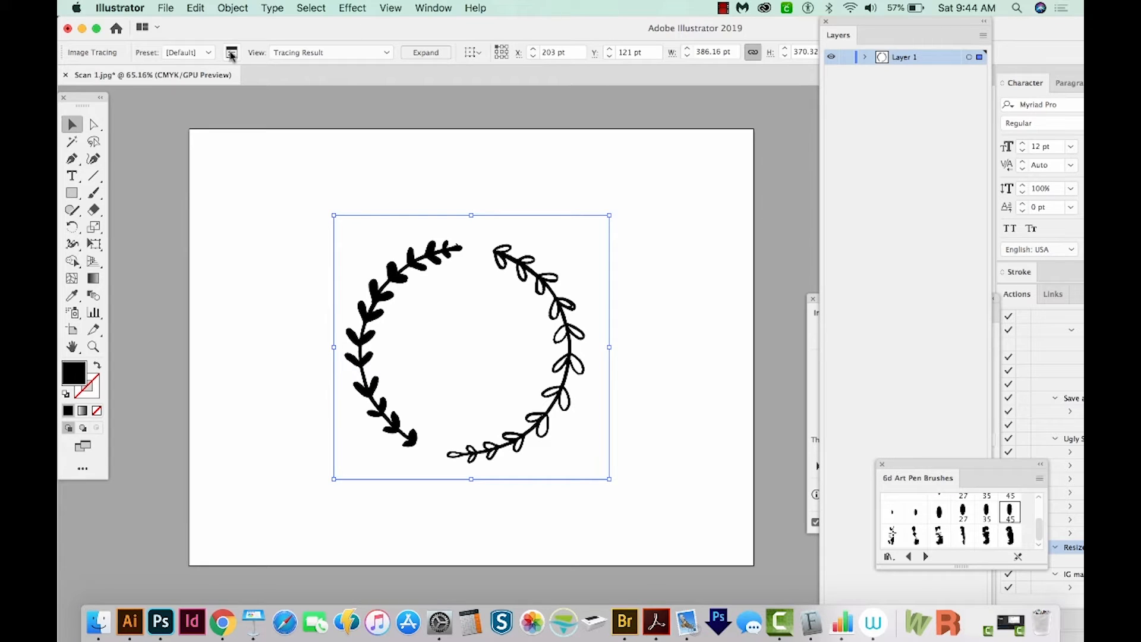
# Step: Show the Image Trace panel and zoom into the traced upper-left branch of the wreath
pyautogui.click(232, 51)
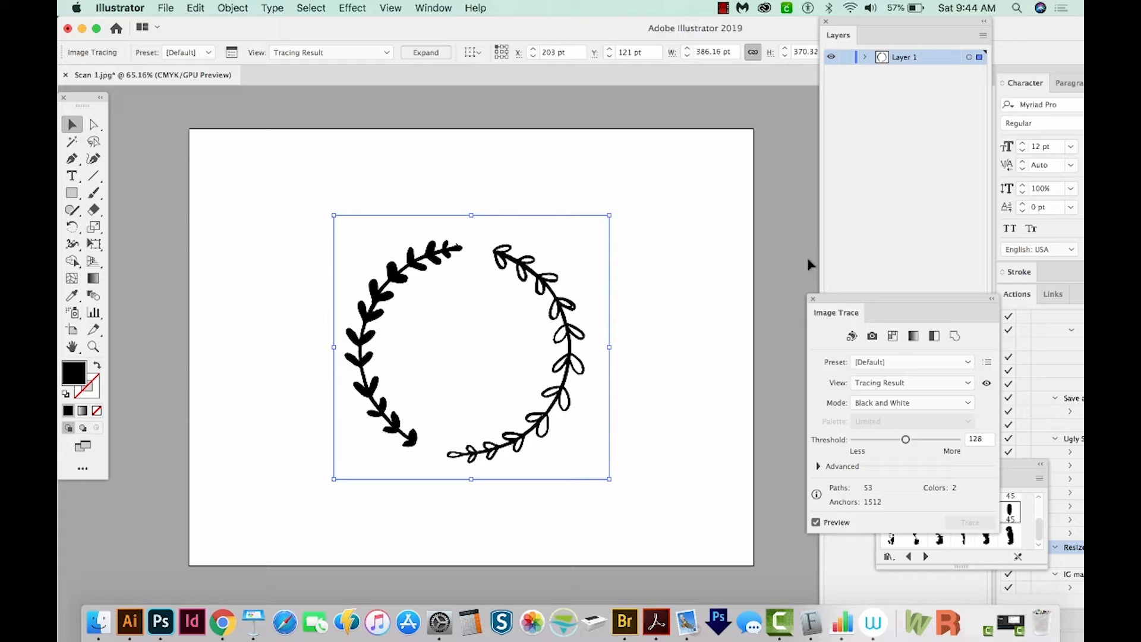
pyautogui.click(433, 9)
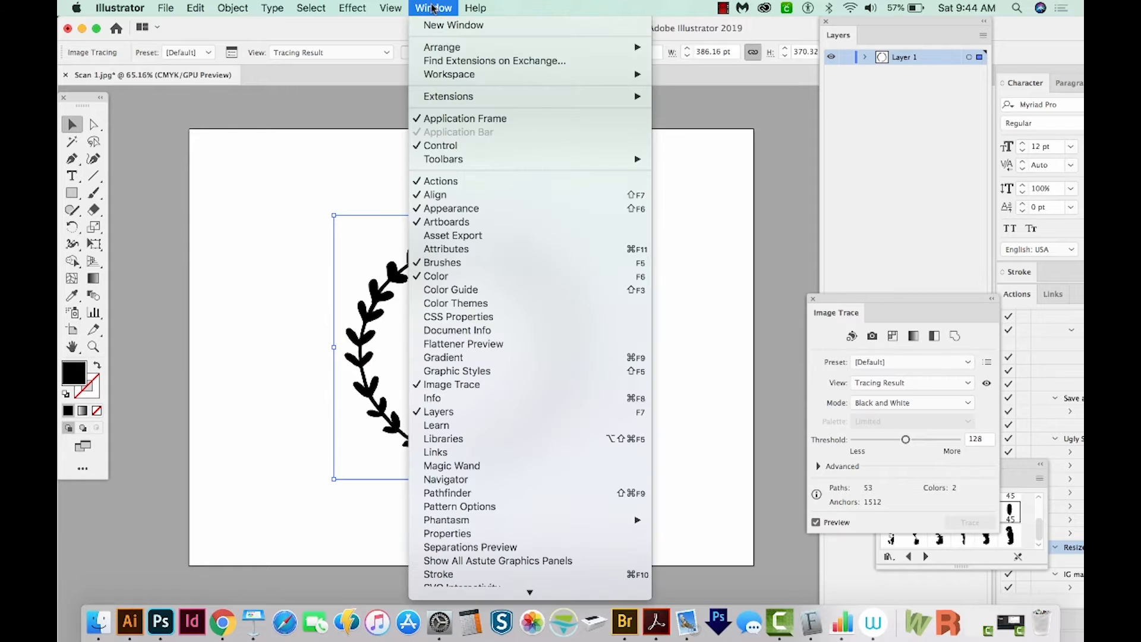
pyautogui.moveTo(458, 384)
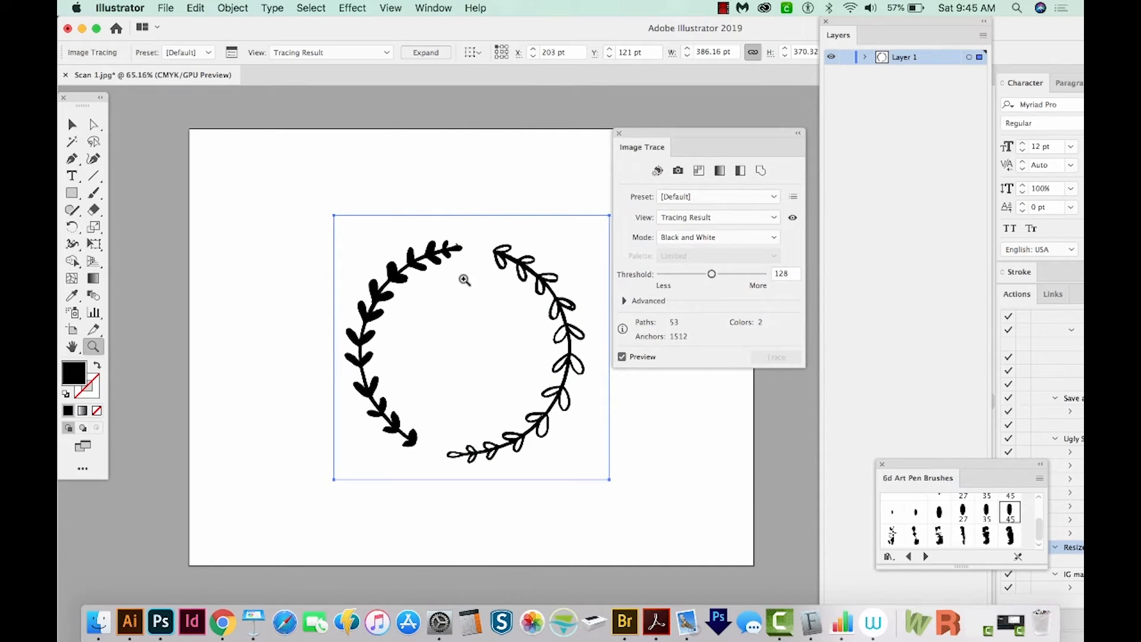
pyautogui.moveTo(465, 280); pyautogui.dragTo(538, 342)
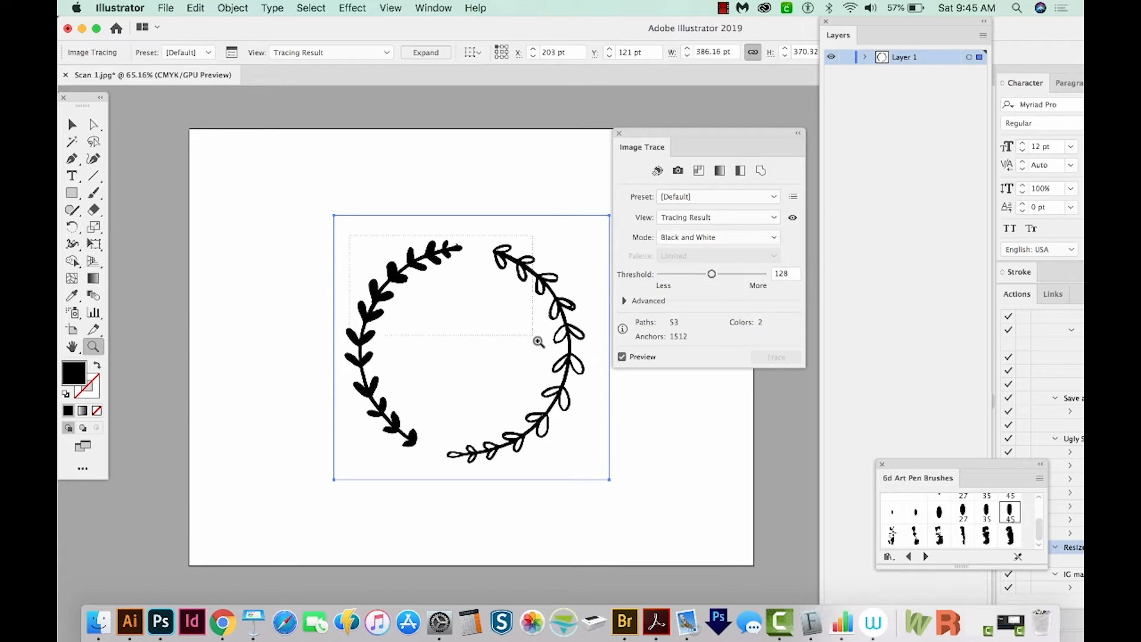
pyautogui.click(538, 342)
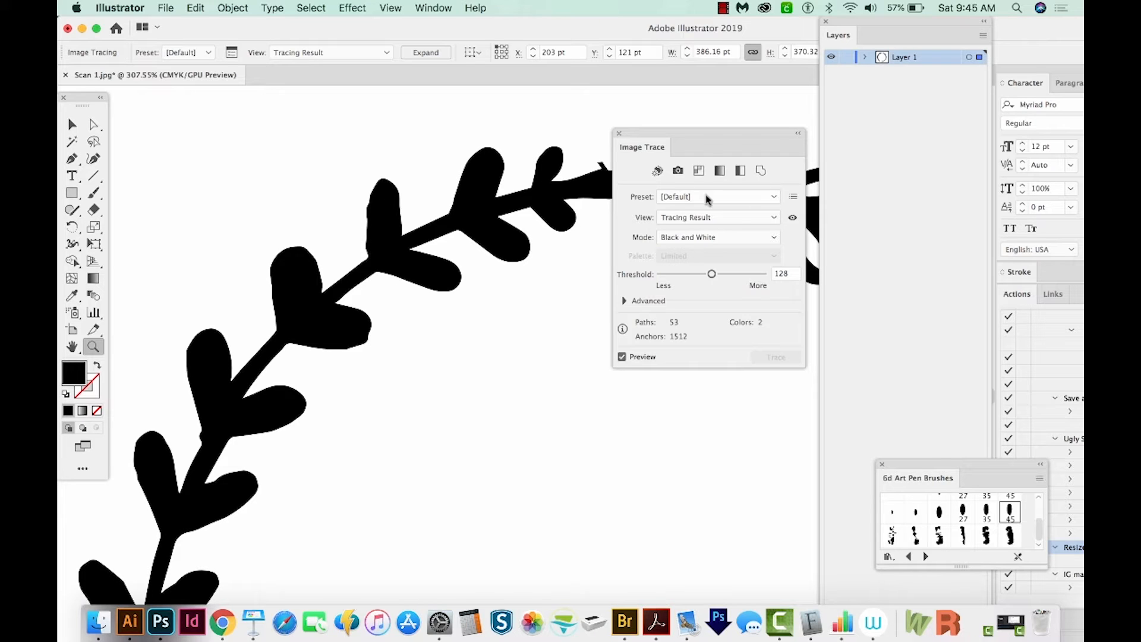
pyautogui.moveTo(641, 146); pyautogui.dragTo(706, 146)
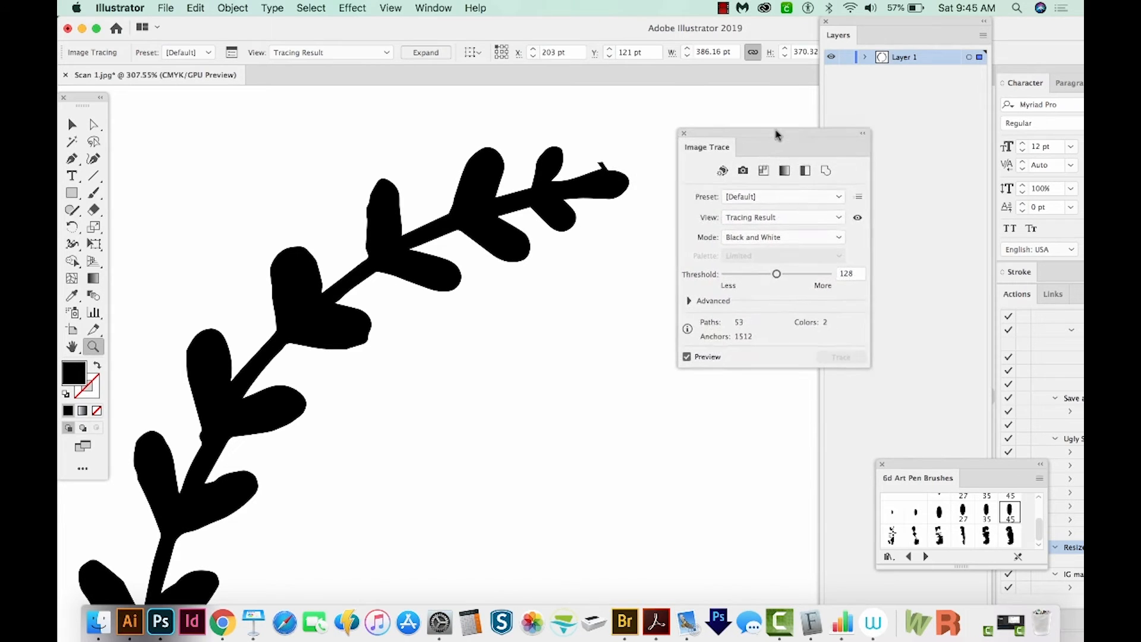
# Step: In the Advanced tracing options, test thresholds up to 213 and settle on 106
pyautogui.click(712, 301)
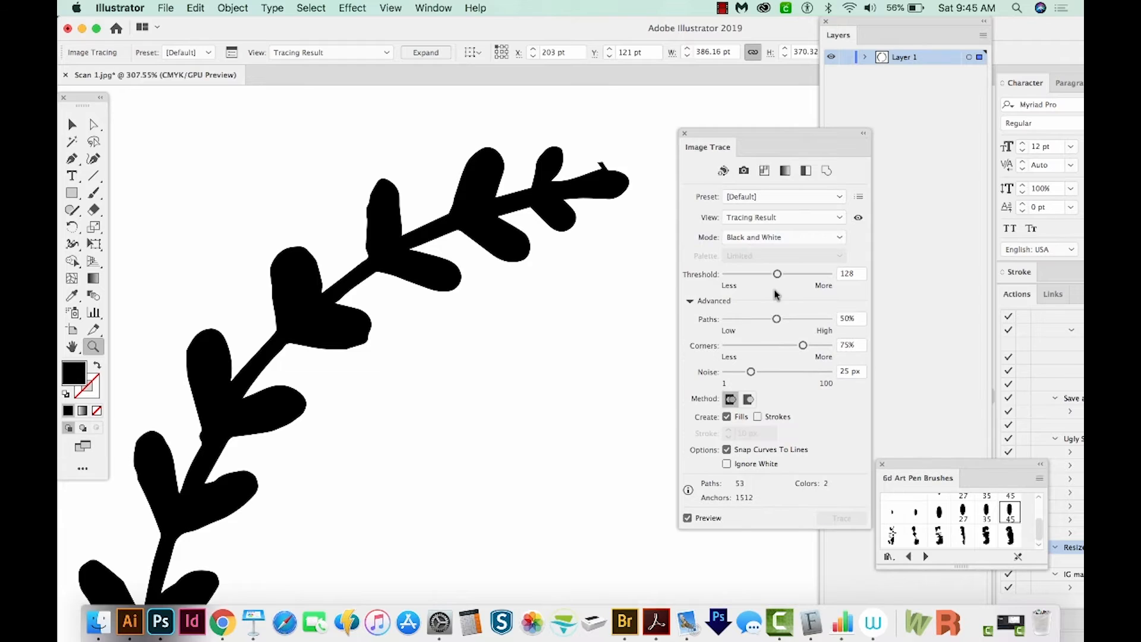
pyautogui.moveTo(777, 275); pyautogui.dragTo(734, 275)
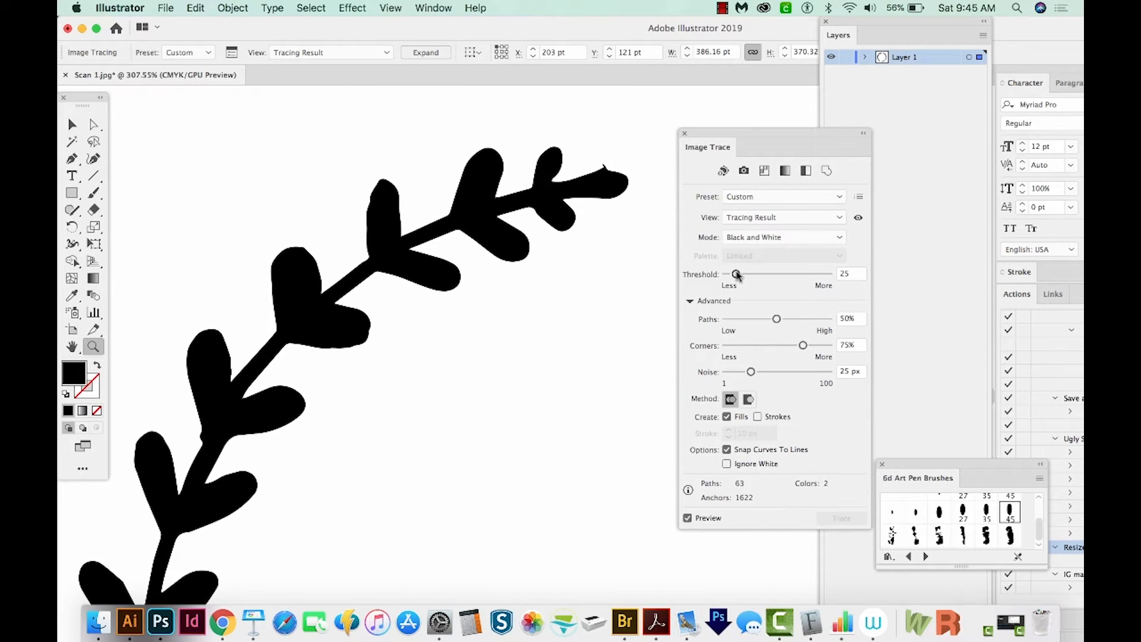
pyautogui.moveTo(734, 275); pyautogui.dragTo(778, 274)
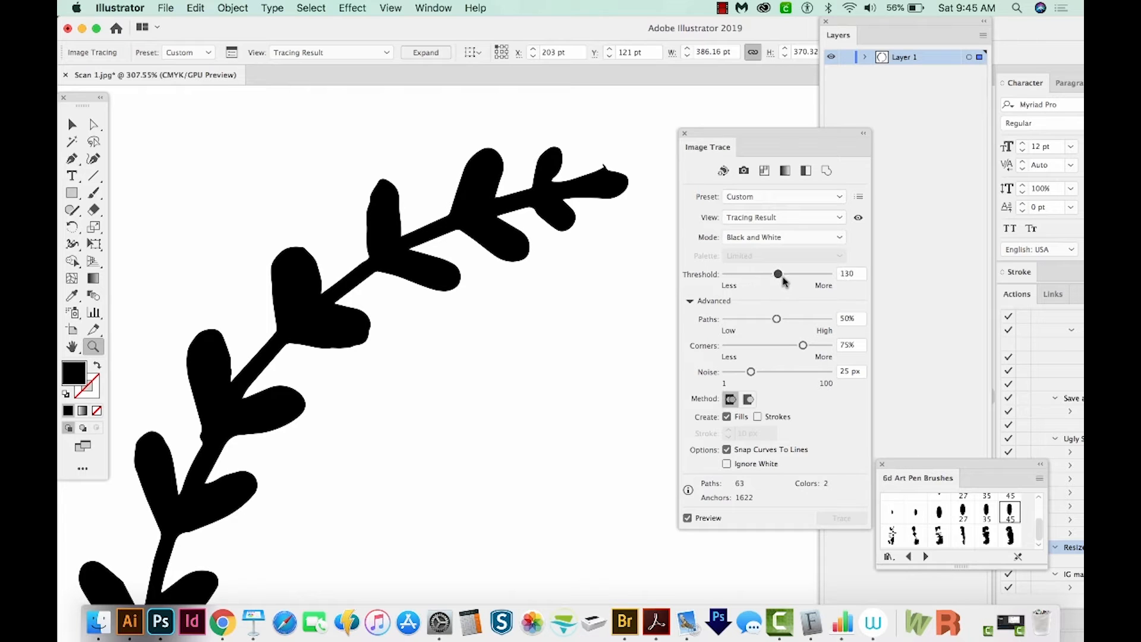
pyautogui.moveTo(778, 274); pyautogui.dragTo(795, 275)
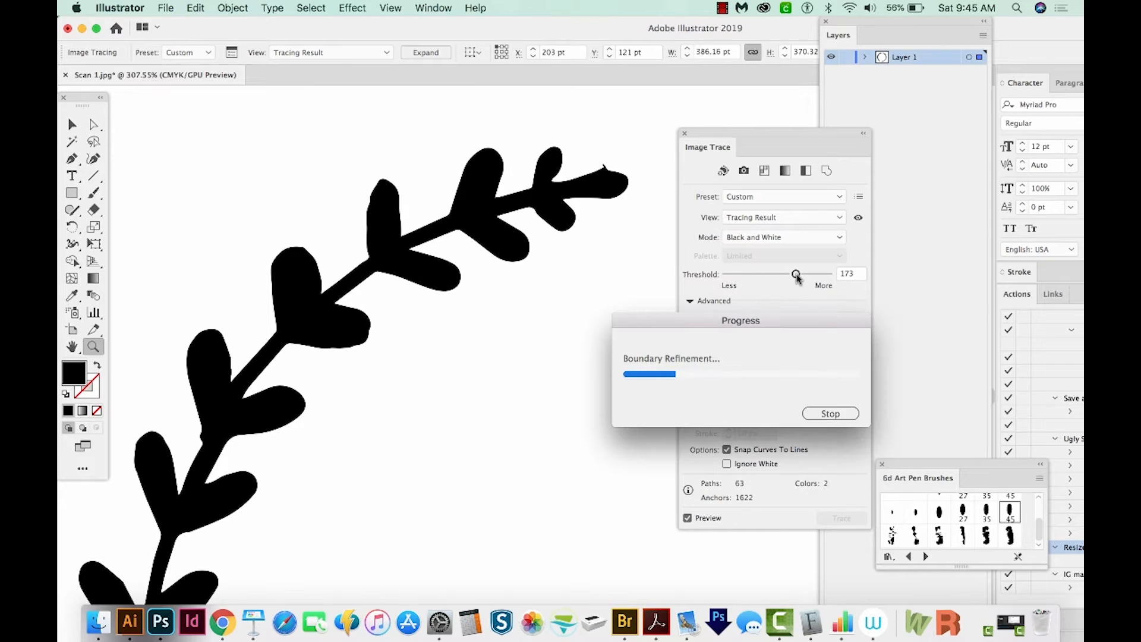
pyautogui.moveTo(795, 275); pyautogui.dragTo(811, 274)
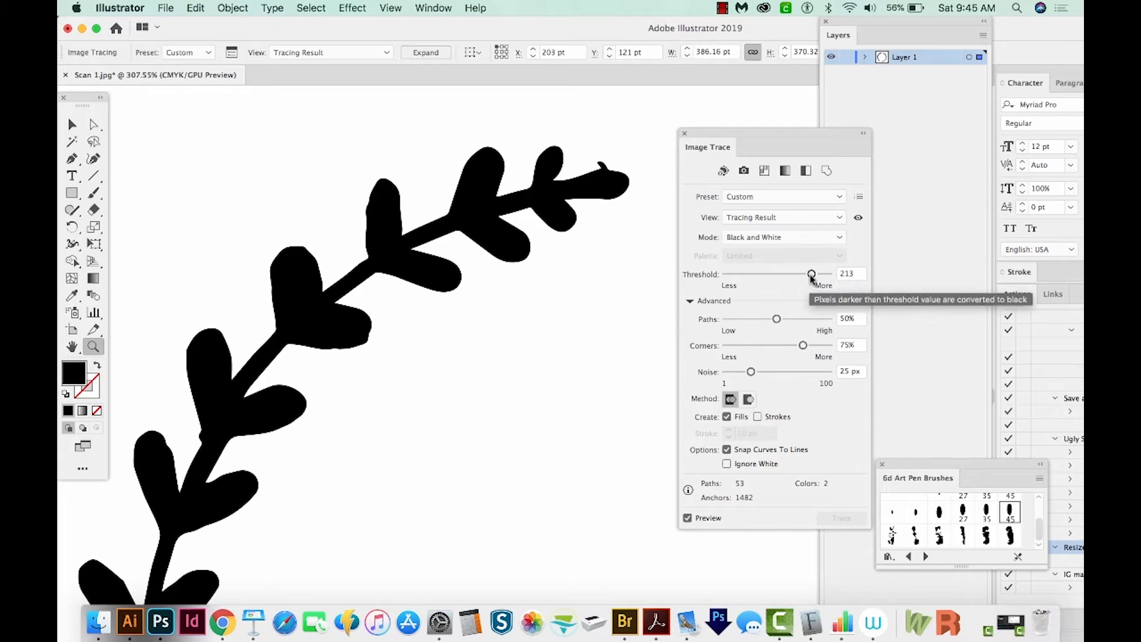
pyautogui.moveTo(811, 275); pyautogui.dragTo(769, 275)
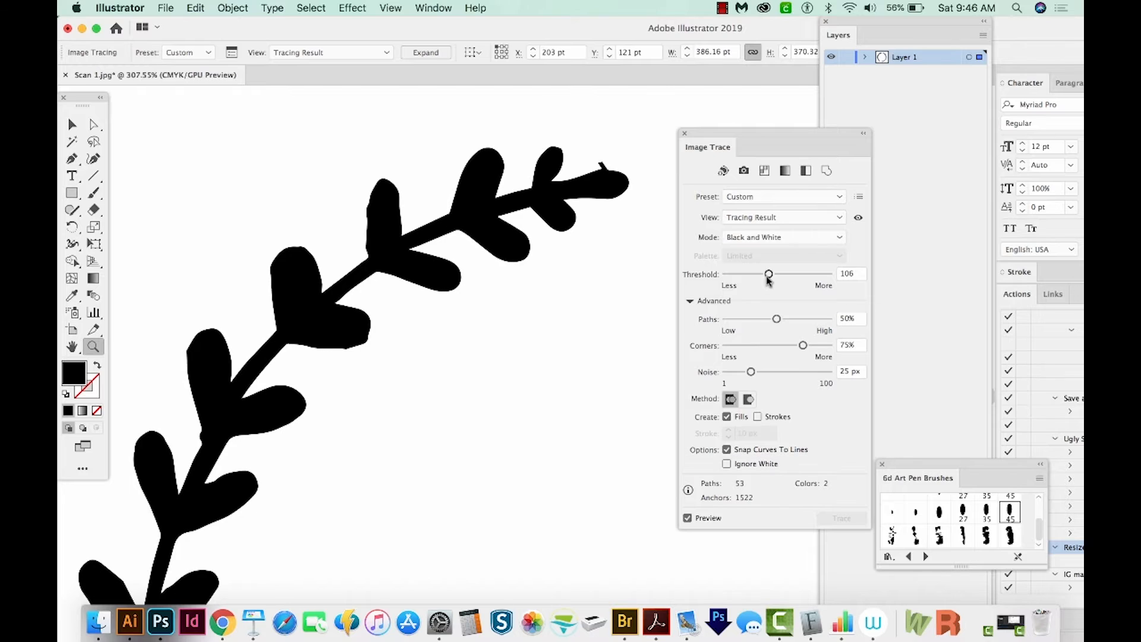
pyautogui.moveTo(776, 318)
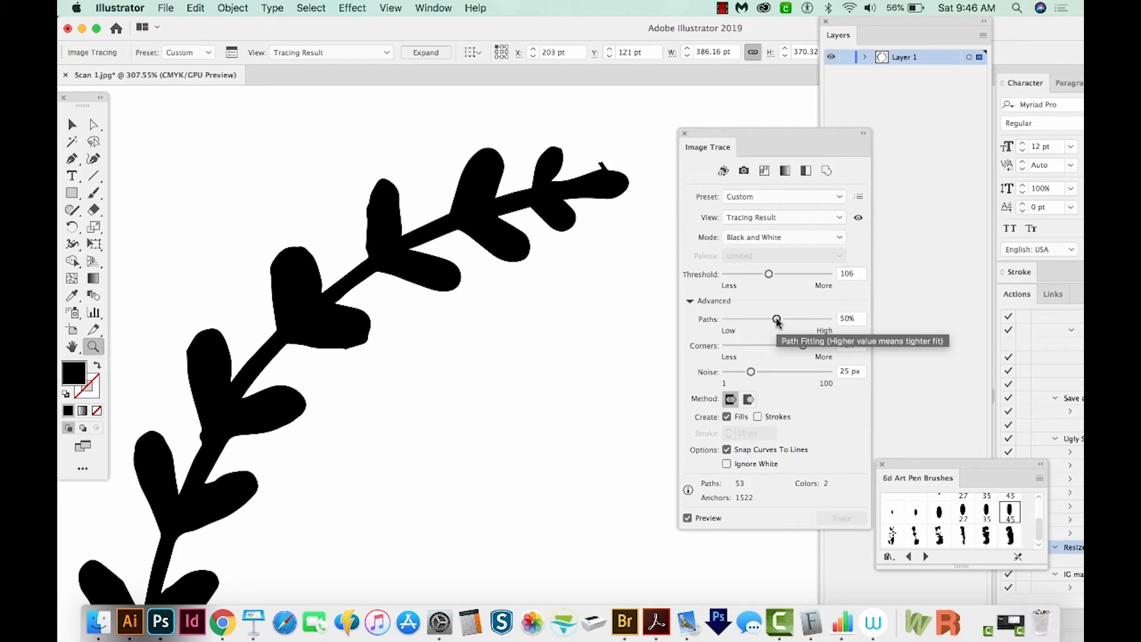
# Step: Set the trace path fitting to 42% for smoother outlines
pyautogui.moveTo(777, 318); pyautogui.dragTo(809, 319)
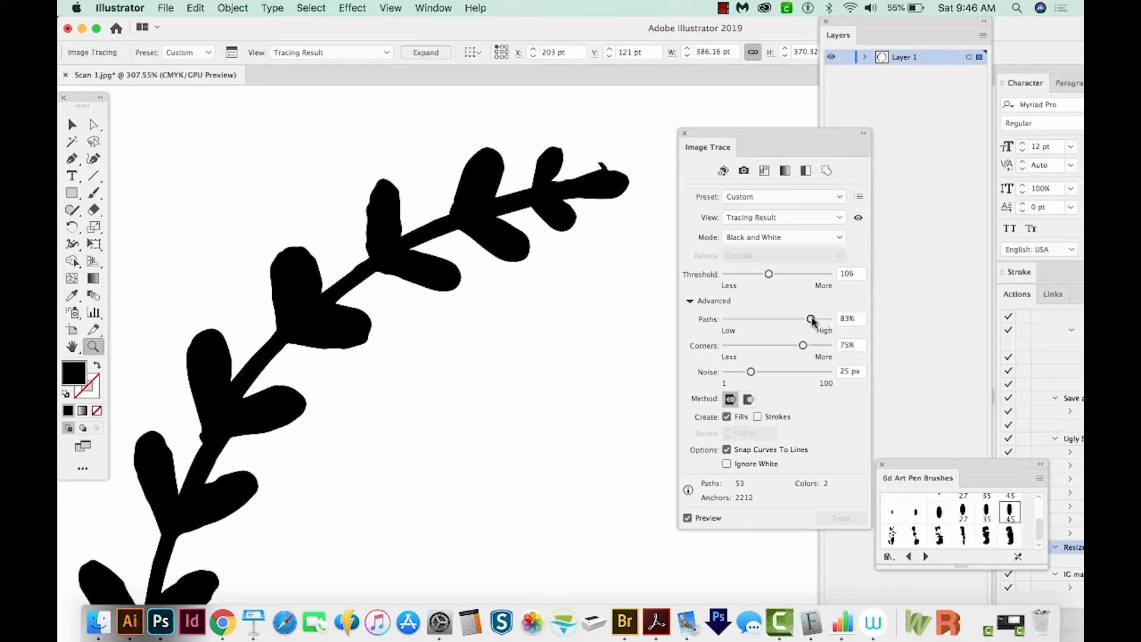
pyautogui.moveTo(810, 320); pyautogui.dragTo(754, 320)
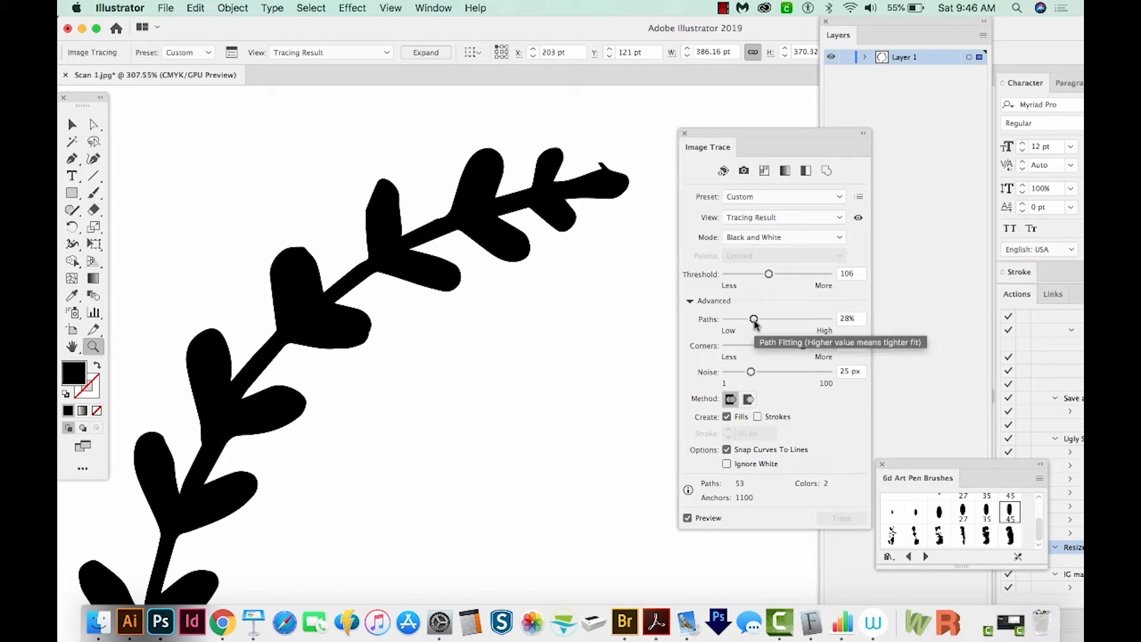
pyautogui.moveTo(754, 319); pyautogui.dragTo(763, 320)
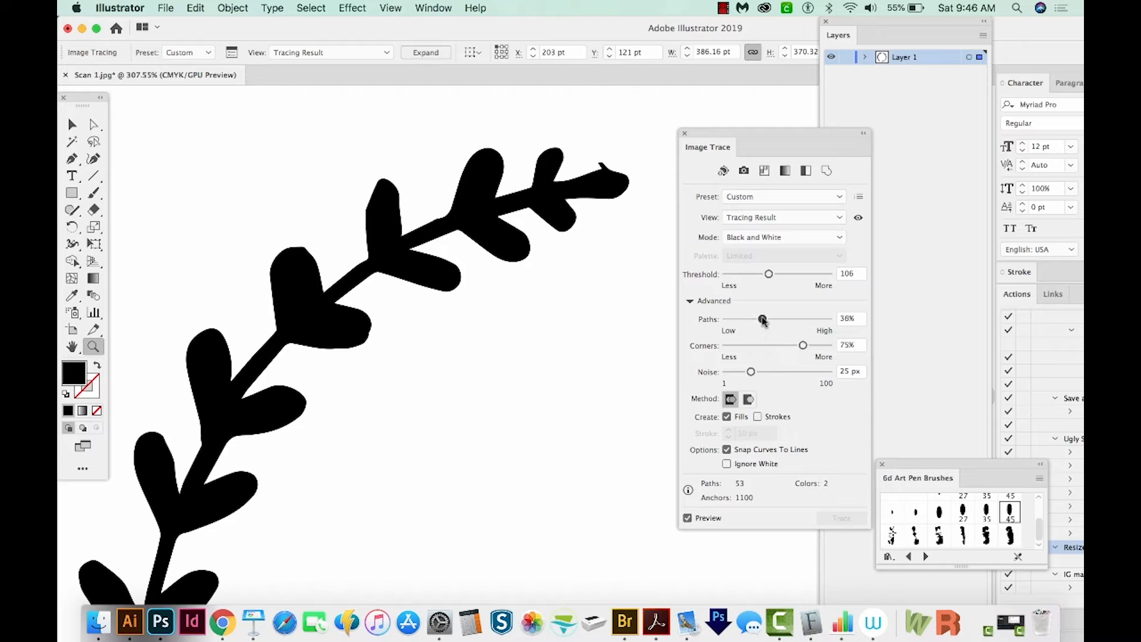
pyautogui.moveTo(761, 319); pyautogui.dragTo(769, 320)
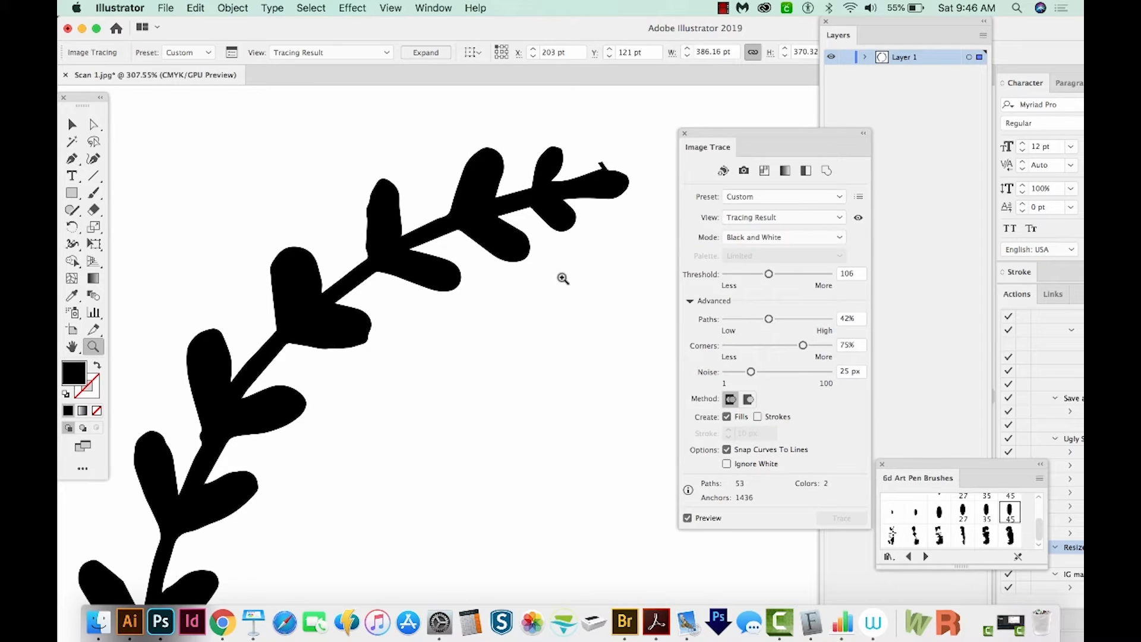
# Step: Test the noise setting from minimum to maximum and leave it at 8 px
pyautogui.moveTo(751, 371); pyautogui.dragTo(810, 370)
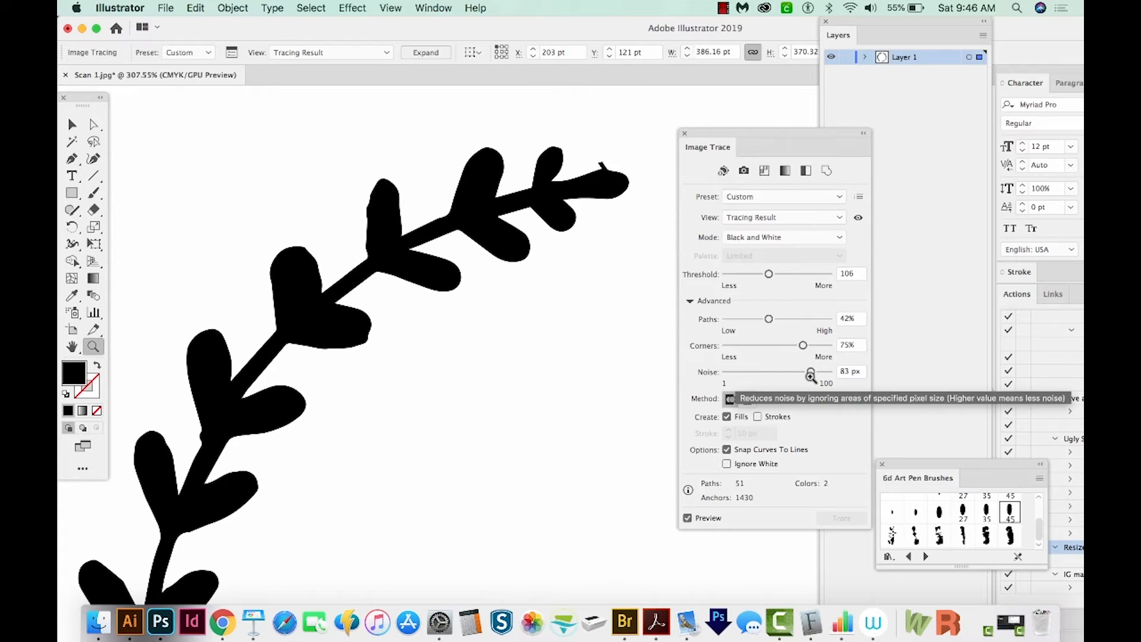
pyautogui.moveTo(810, 372); pyautogui.dragTo(724, 372)
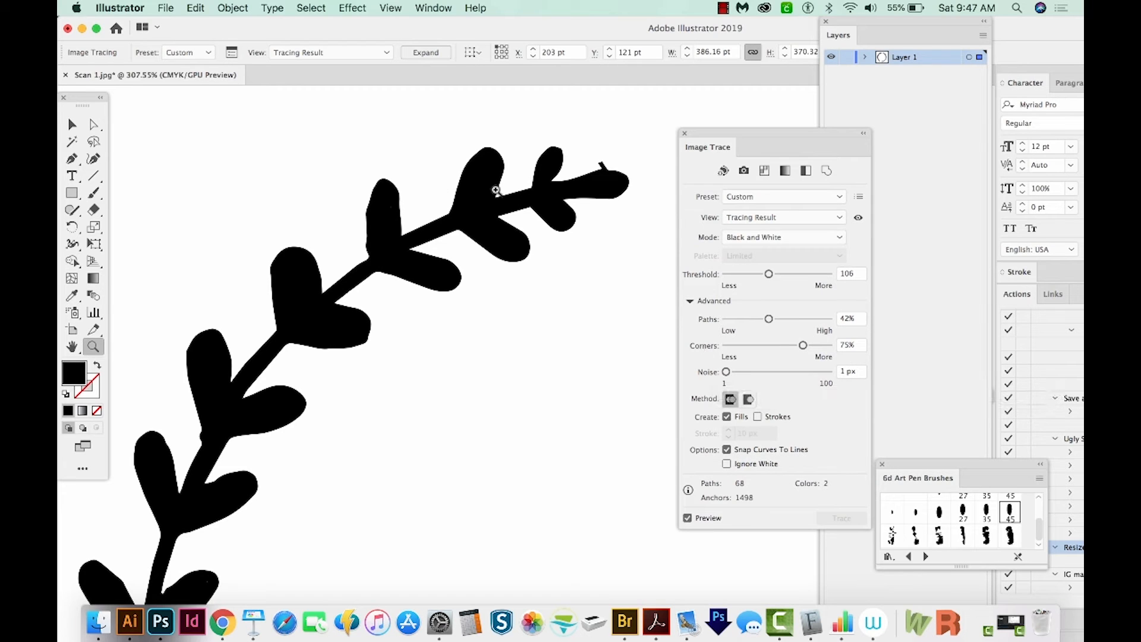
pyautogui.moveTo(725, 371); pyautogui.dragTo(802, 371)
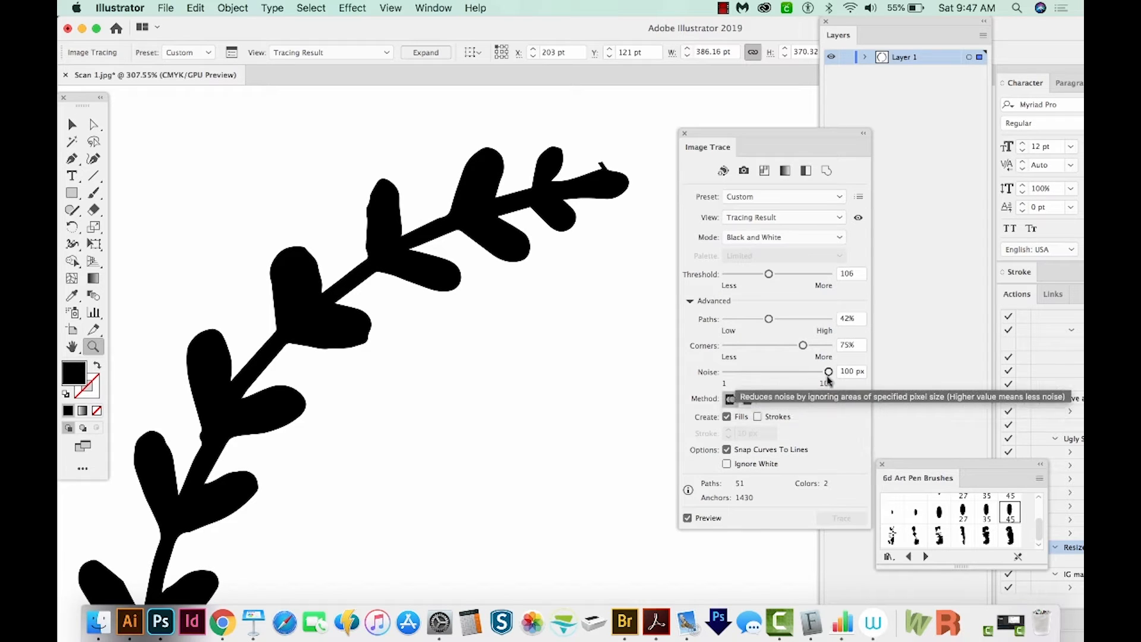
pyautogui.moveTo(827, 370); pyautogui.dragTo(731, 370)
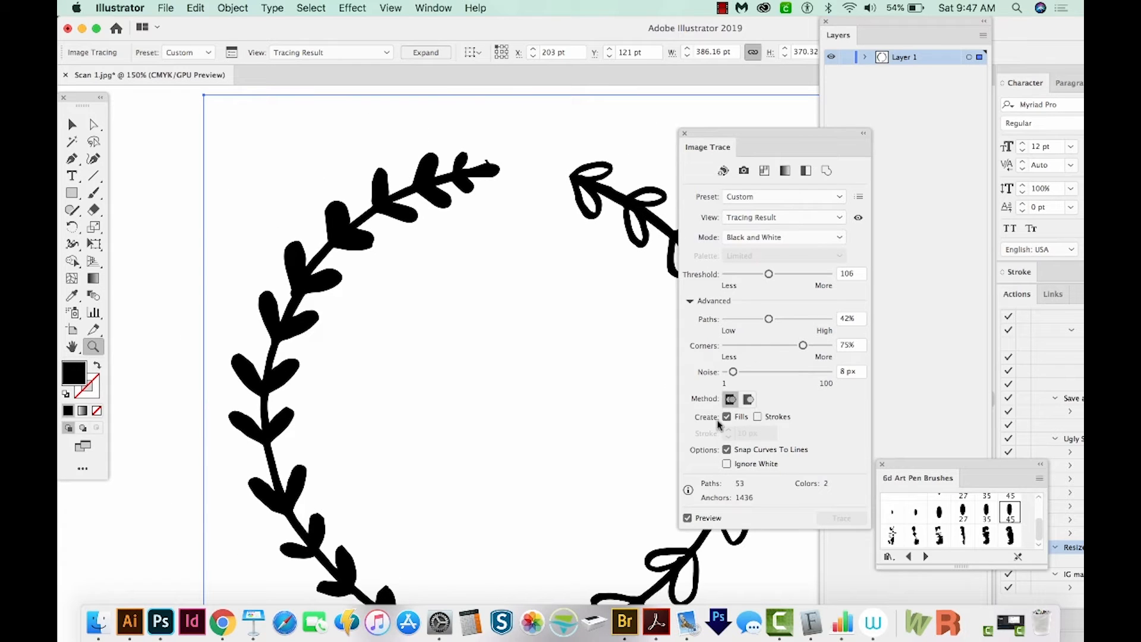
pyautogui.moveTo(729, 398)
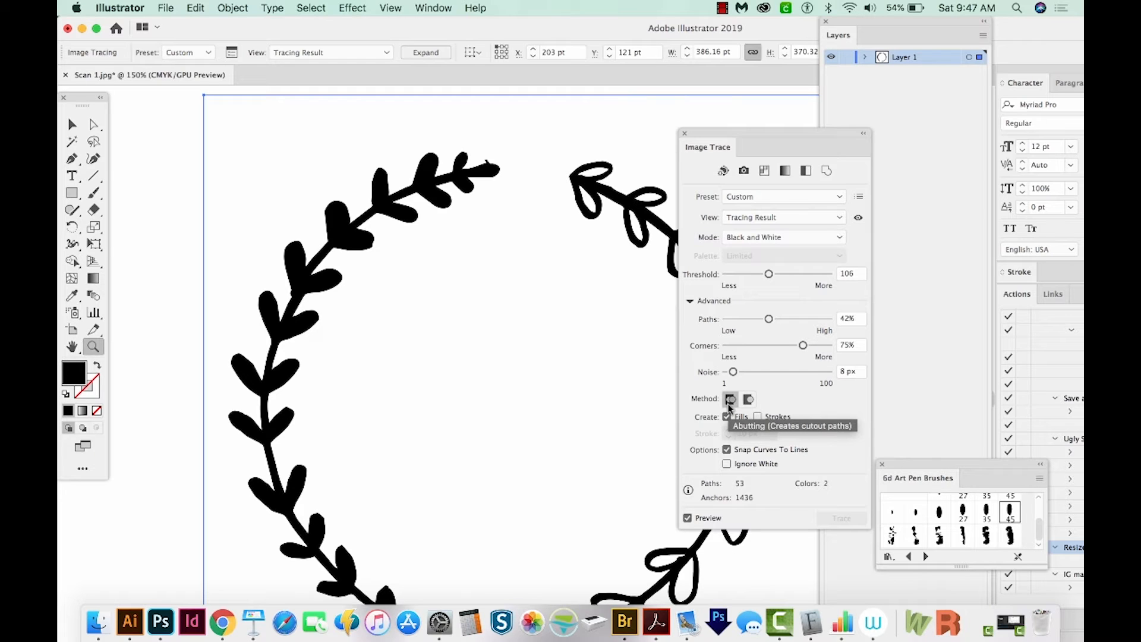
pyautogui.moveTo(696, 425)
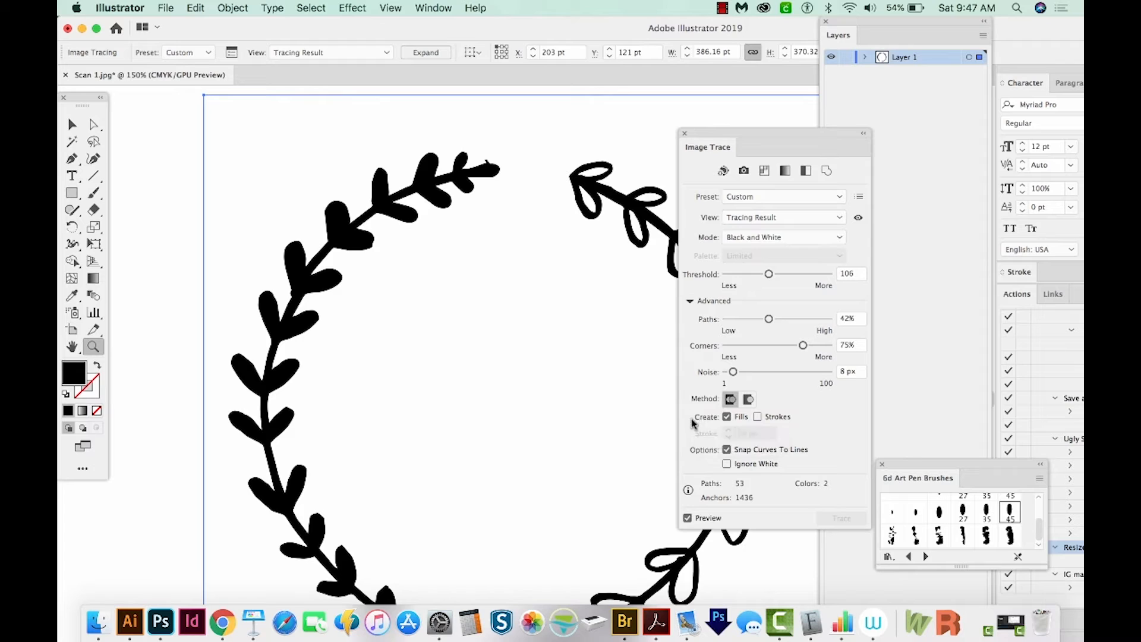
pyautogui.moveTo(726, 416)
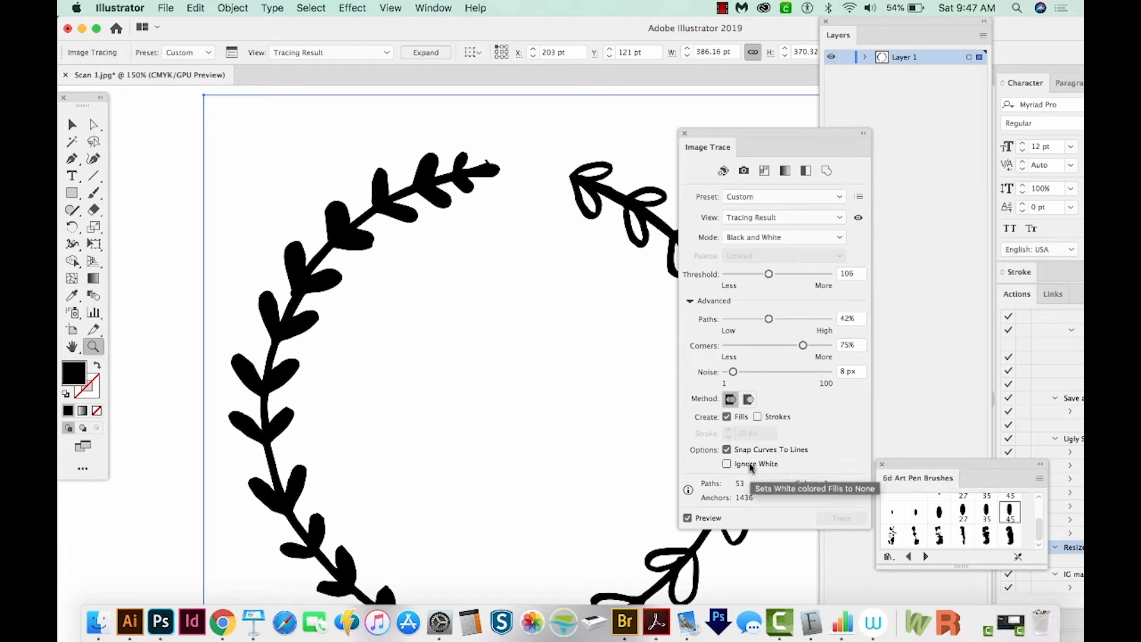
pyautogui.click(725, 464)
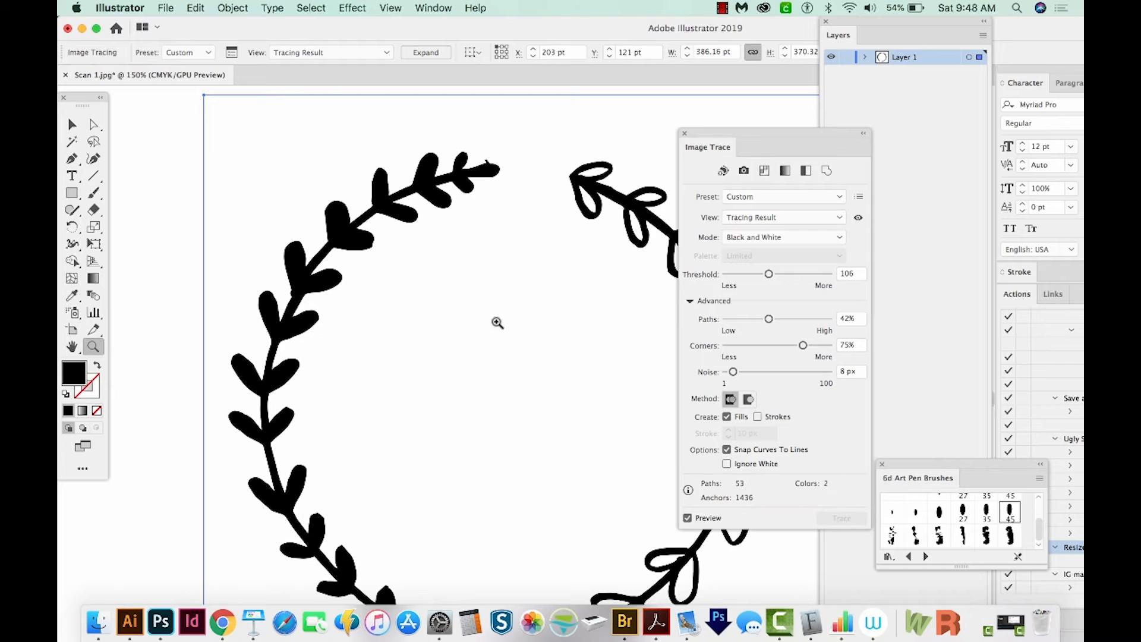
pyautogui.moveTo(517, 404)
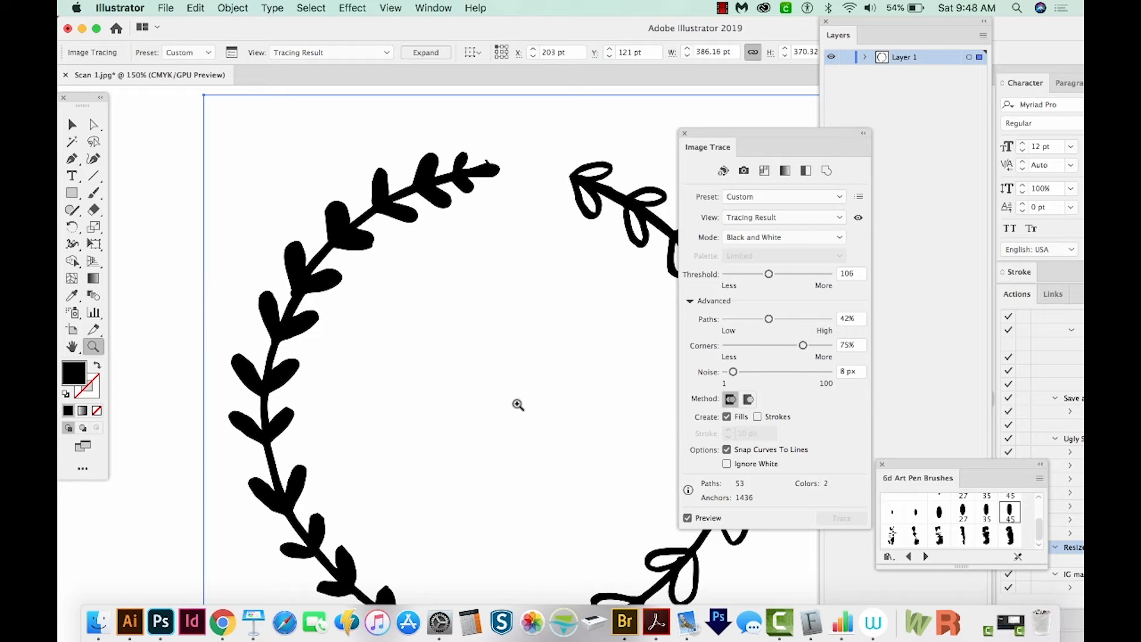
pyautogui.moveTo(510, 302)
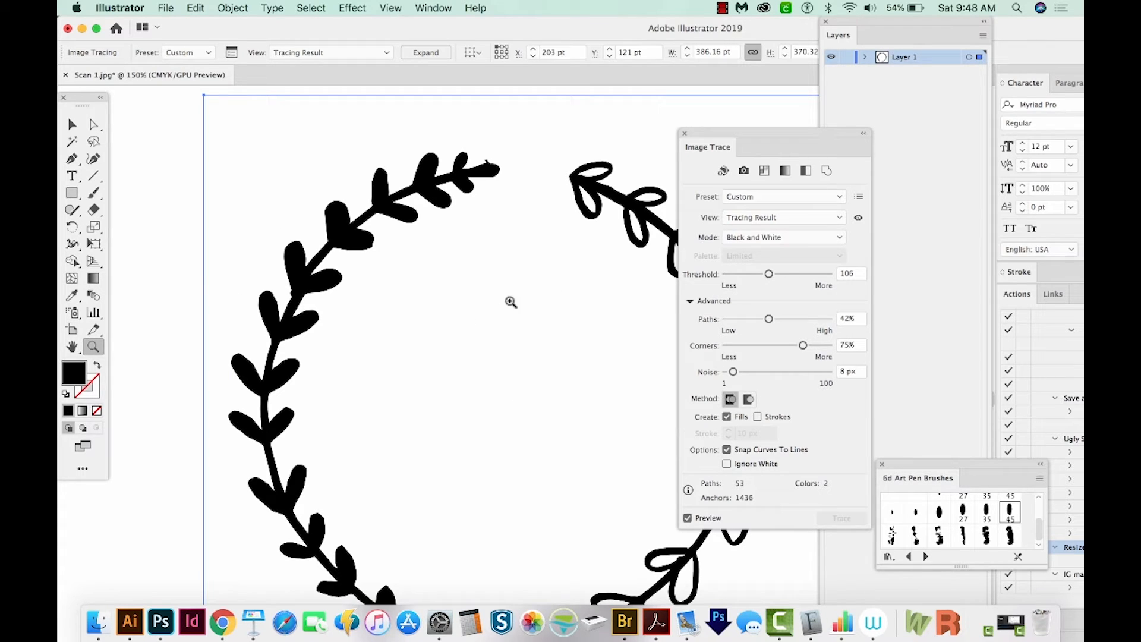
pyautogui.moveTo(230, 271)
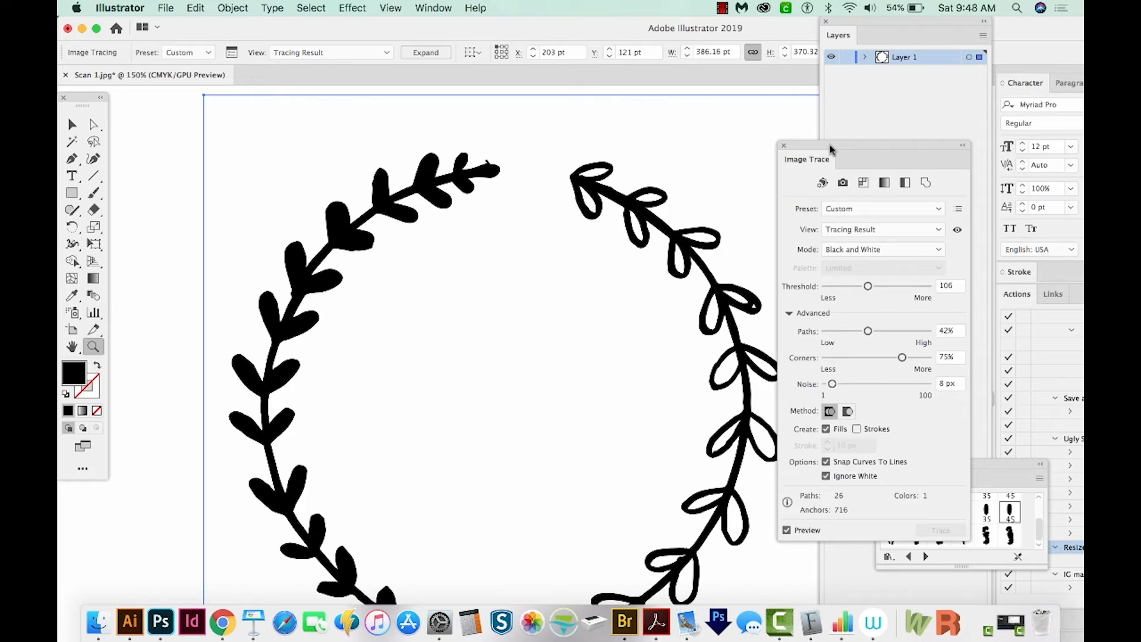
pyautogui.moveTo(425, 52)
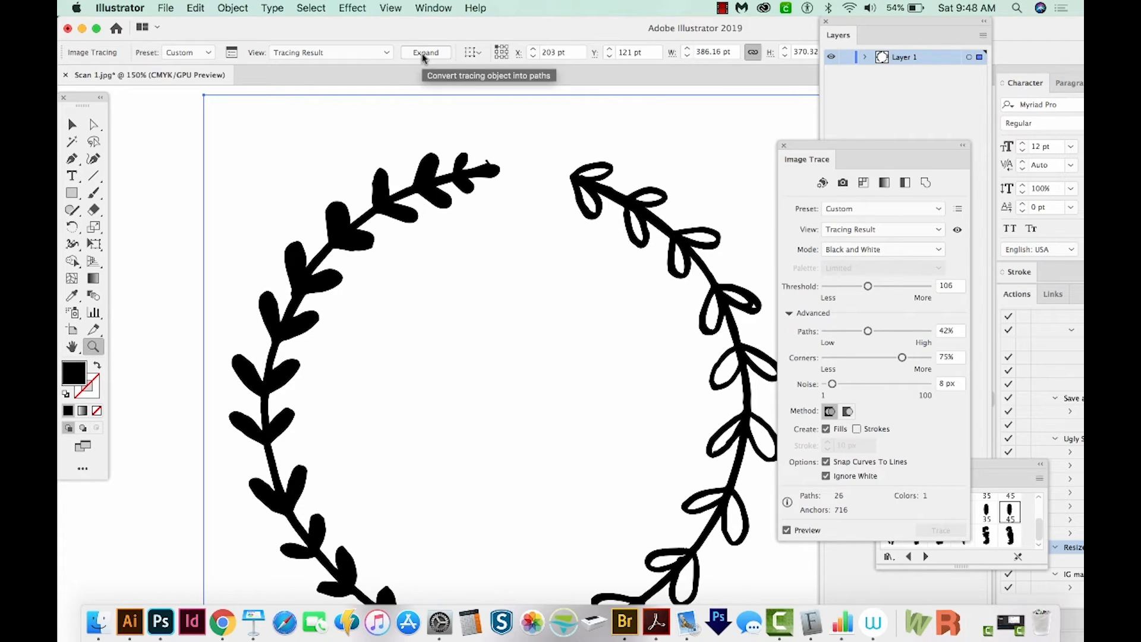
# Step: Expand the white-ignoring tracing into an editable group of vector paths
pyautogui.click(425, 51)
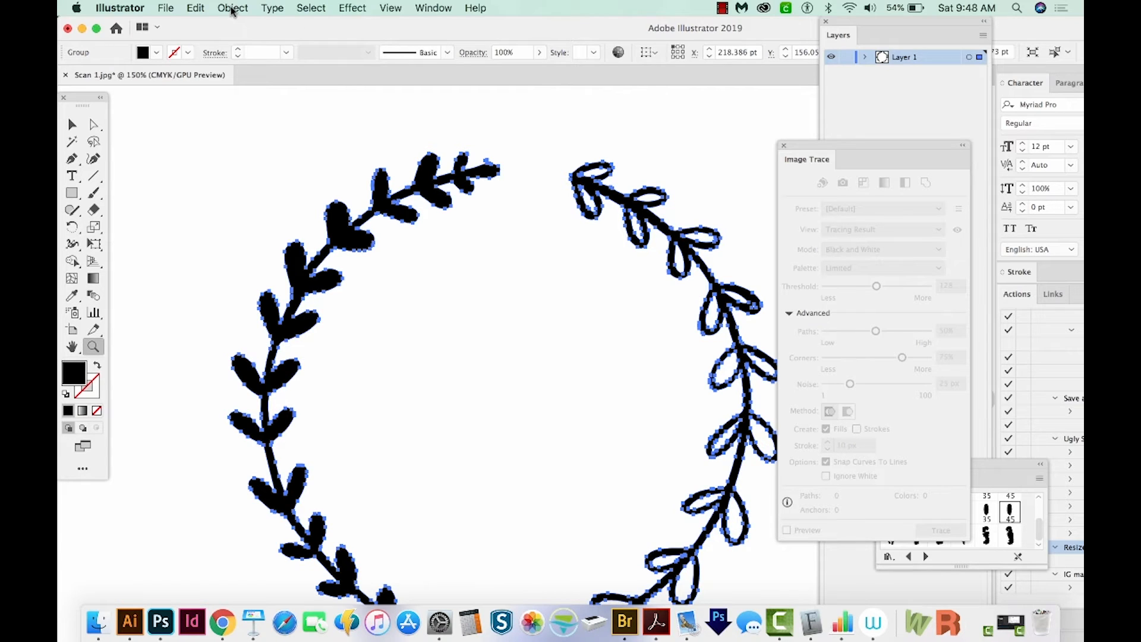
pyautogui.click(232, 9)
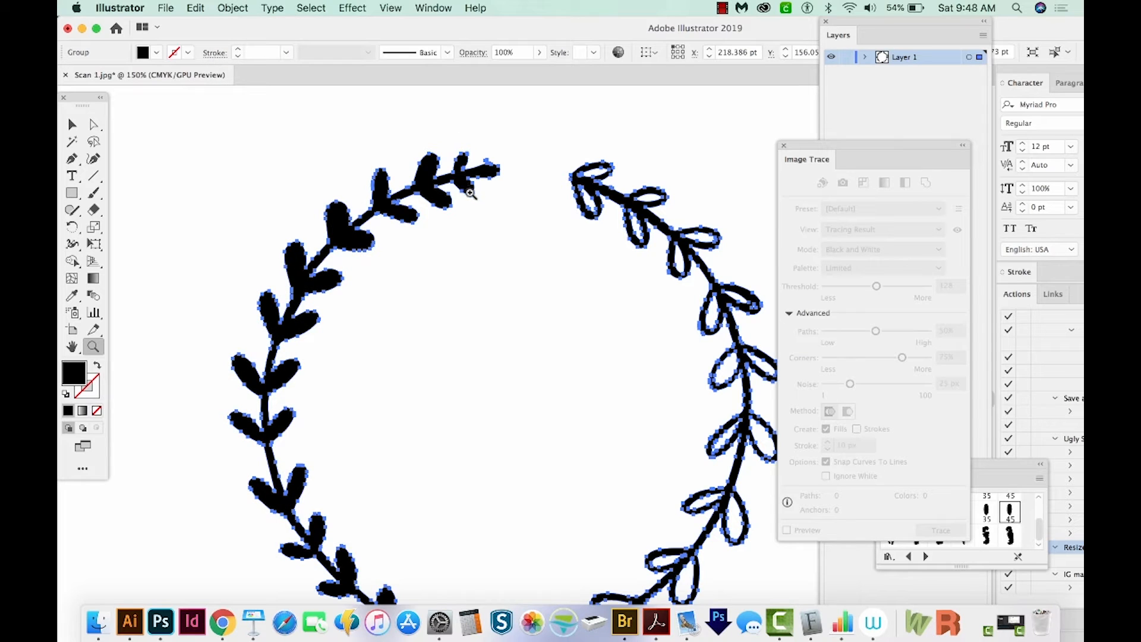
pyautogui.moveTo(539, 270)
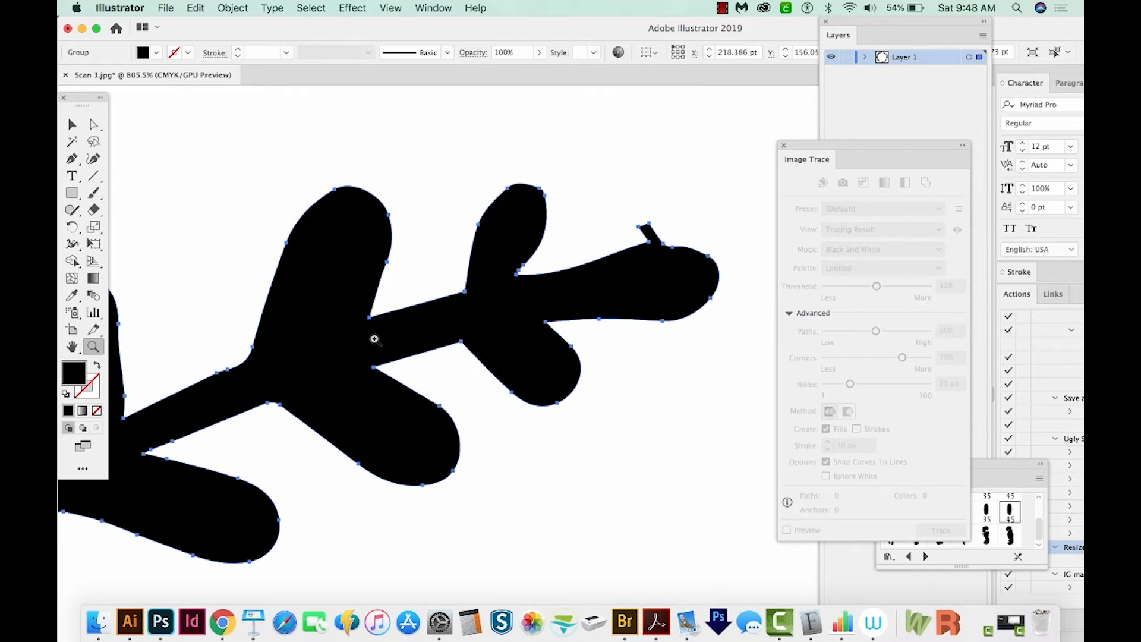
pyautogui.moveTo(302, 347)
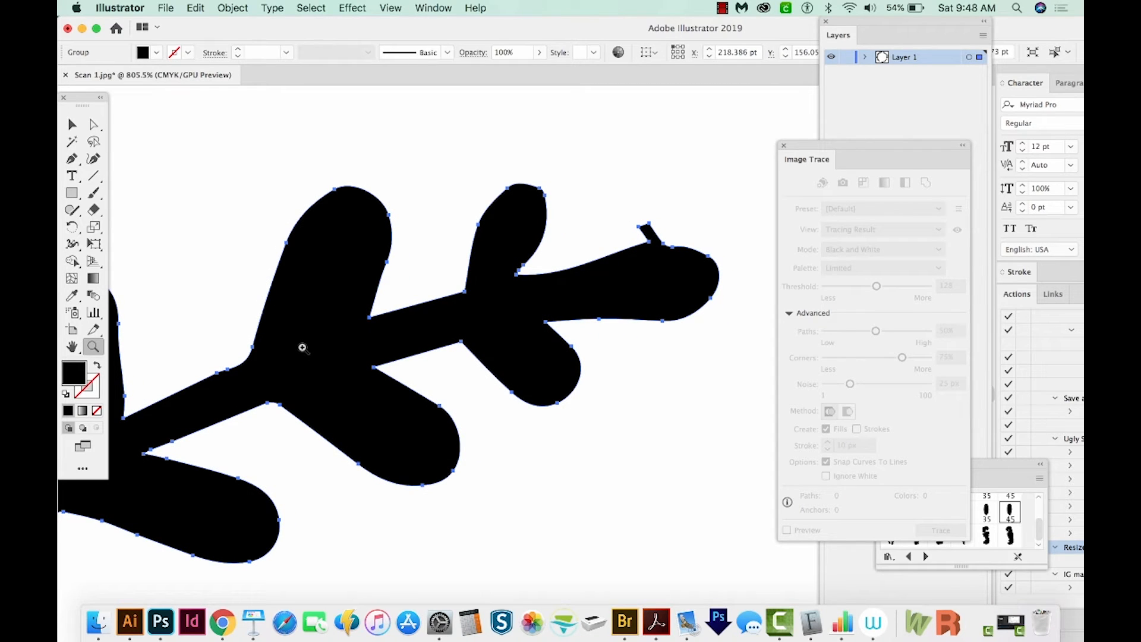
pyautogui.moveTo(663, 250)
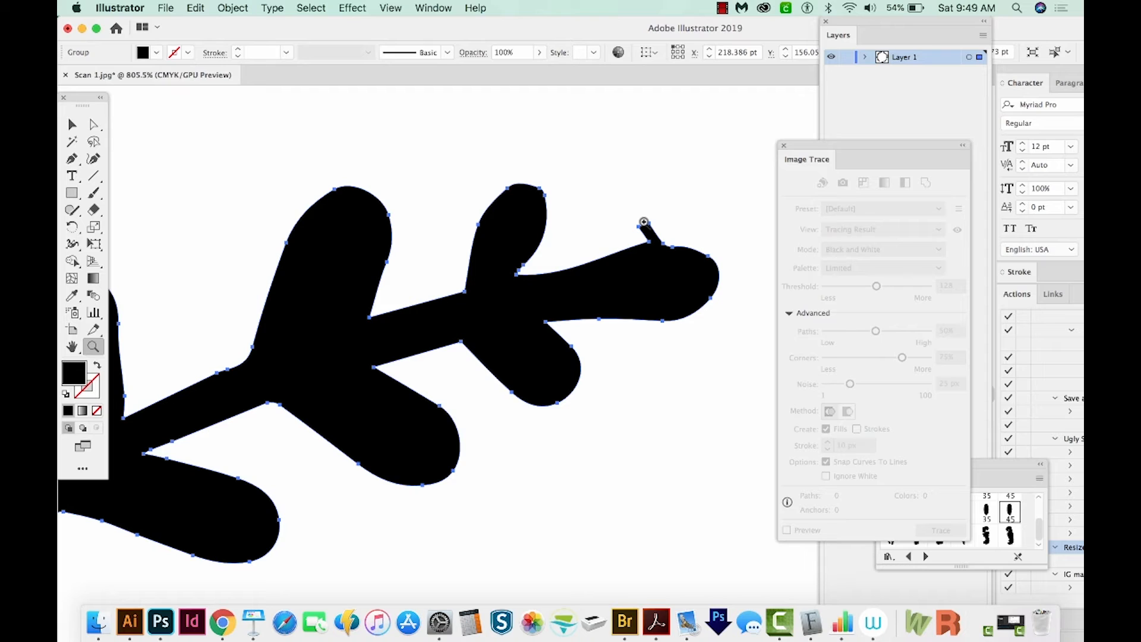
pyautogui.moveTo(642, 228)
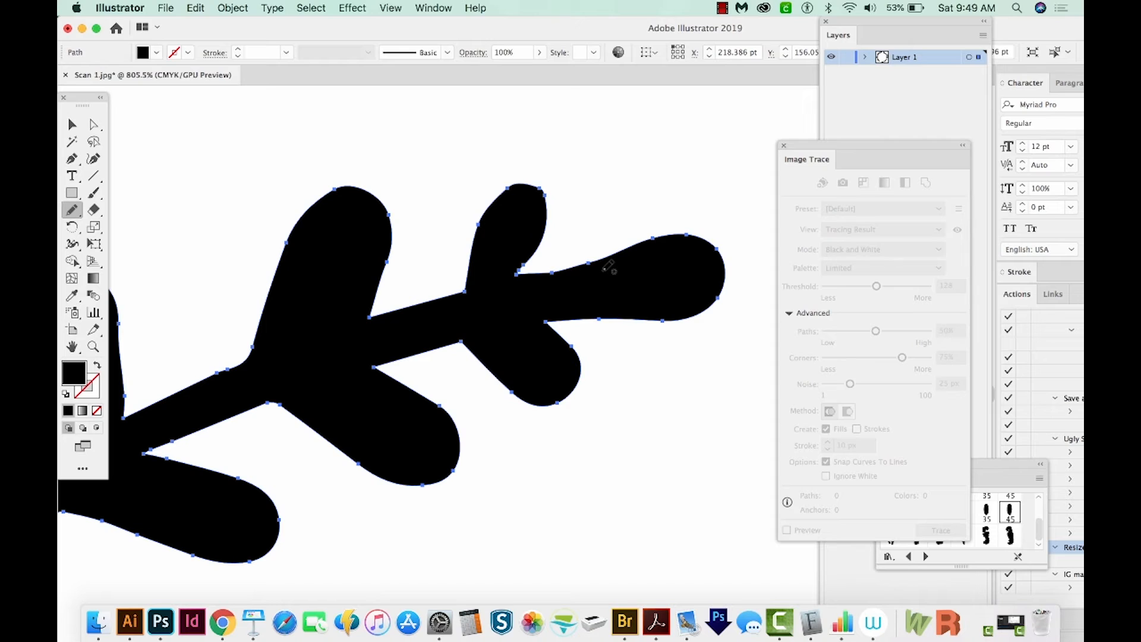
pyautogui.moveTo(72, 209)
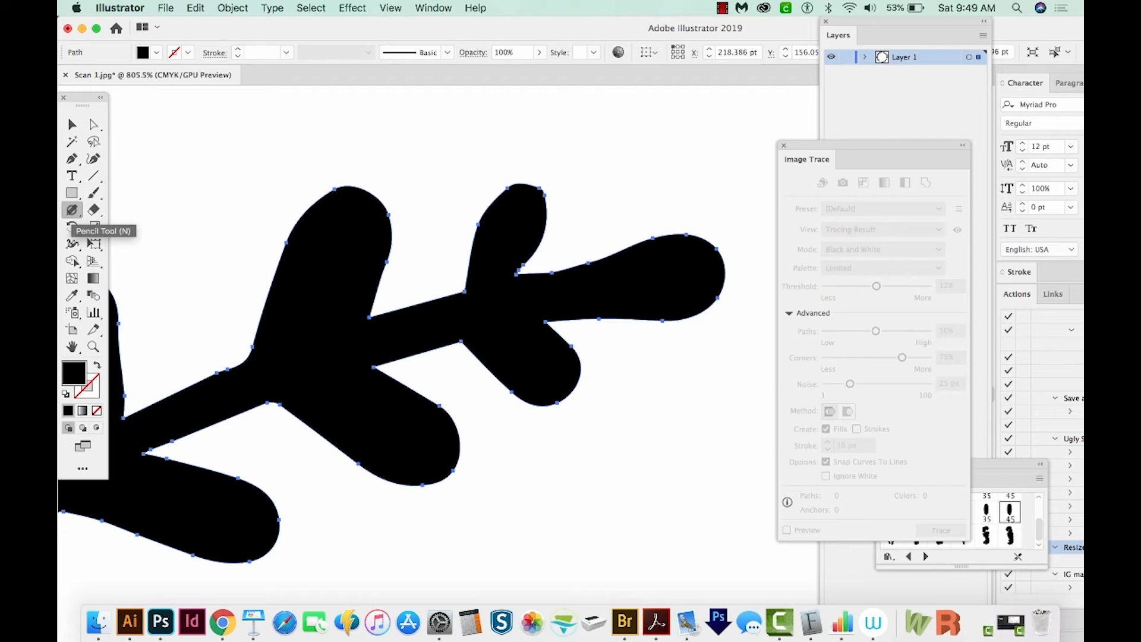
pyautogui.moveTo(658, 212)
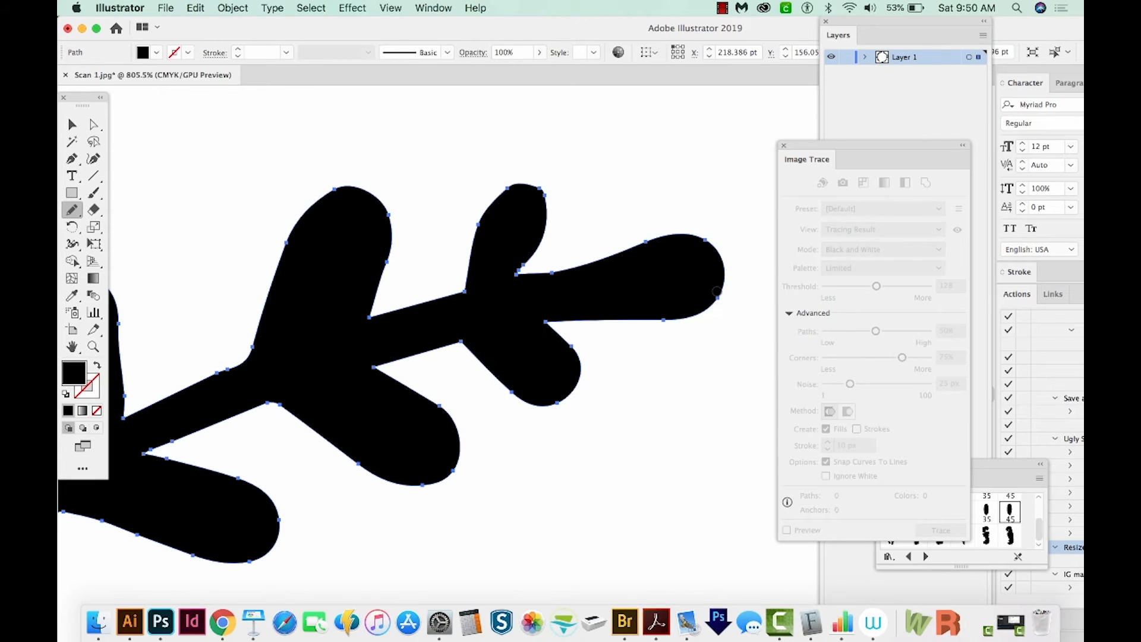
pyautogui.moveTo(480, 233)
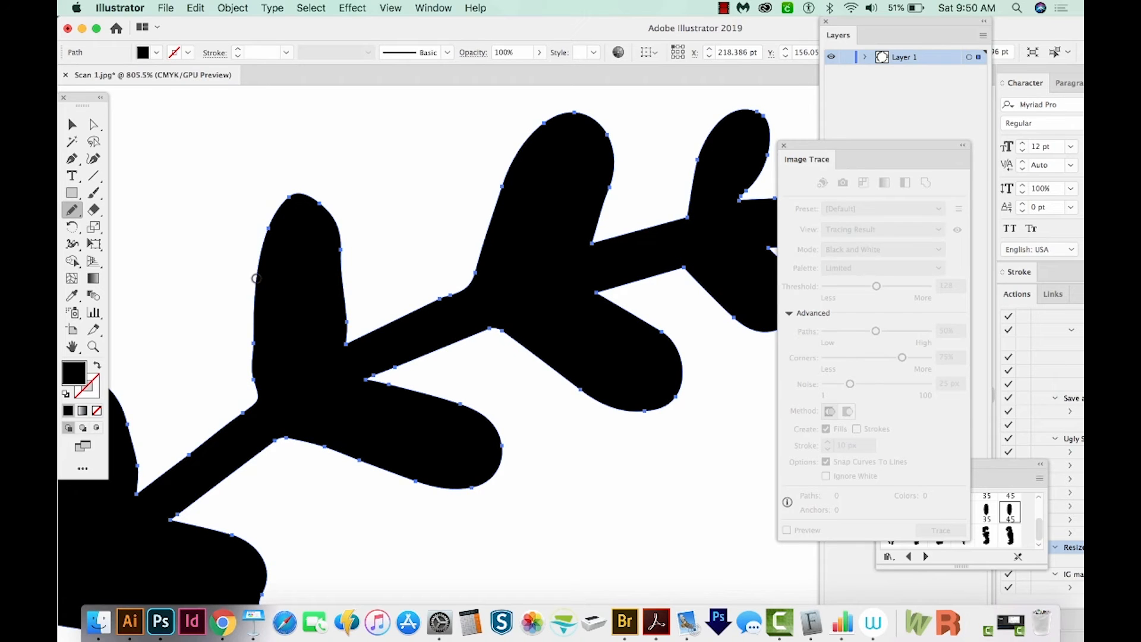
pyautogui.moveTo(212, 251)
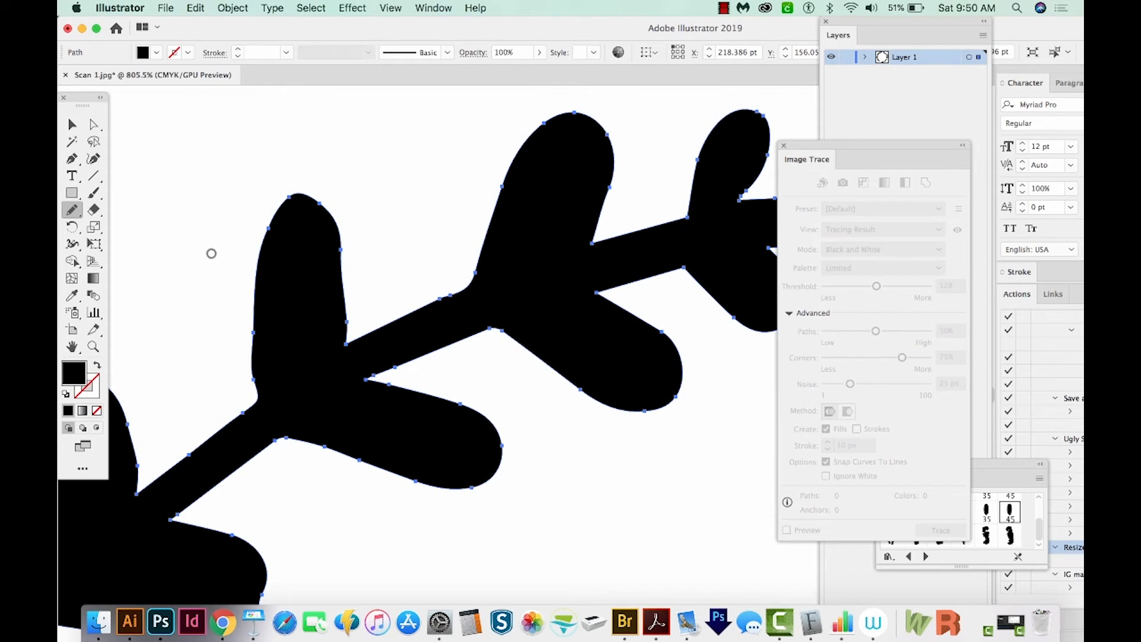
pyautogui.moveTo(283, 212)
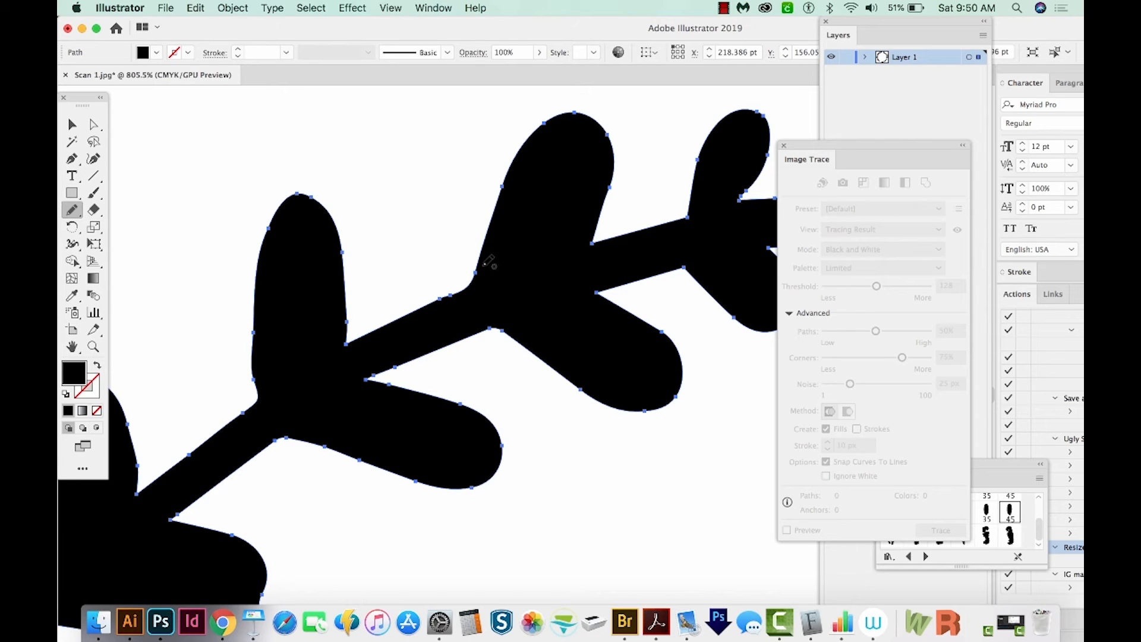
pyautogui.moveTo(480, 260)
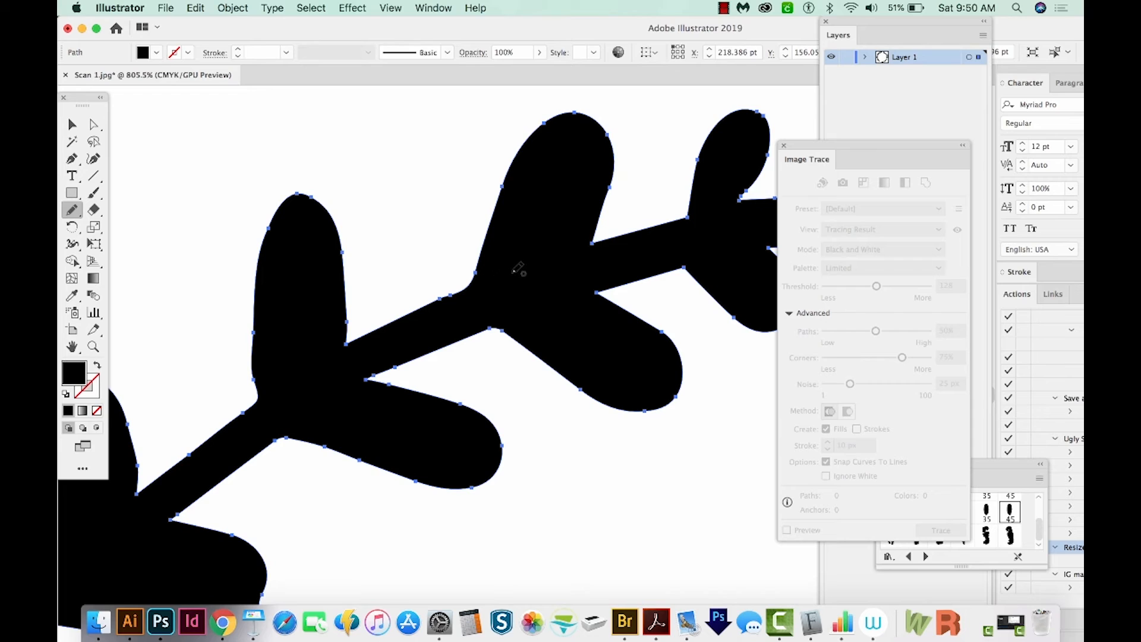
pyautogui.moveTo(508, 284)
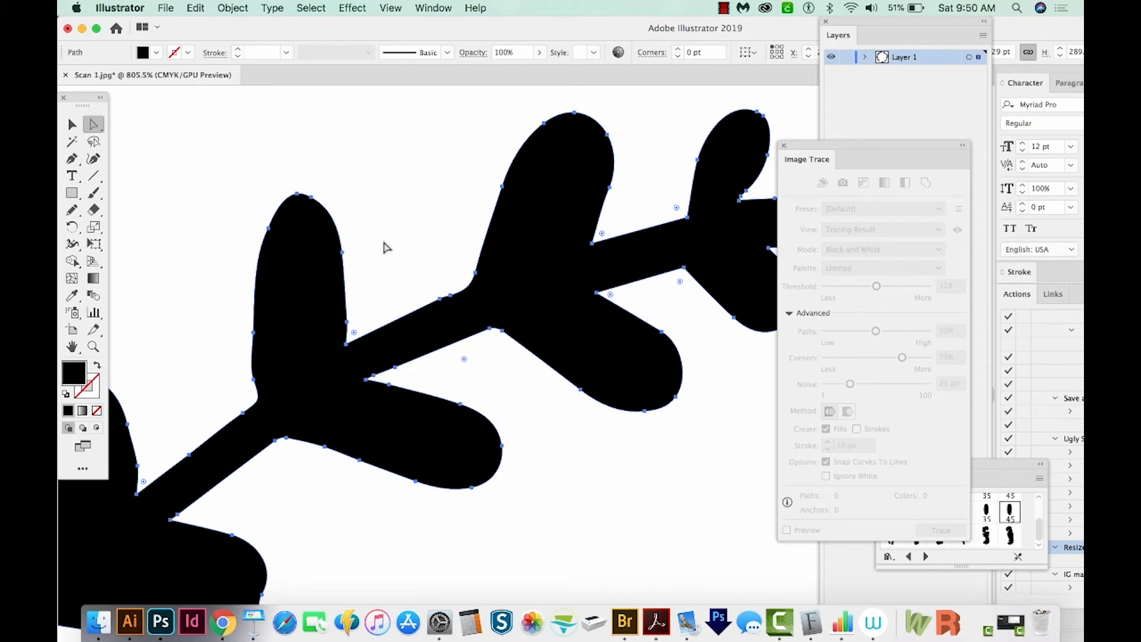
pyautogui.moveTo(92, 123)
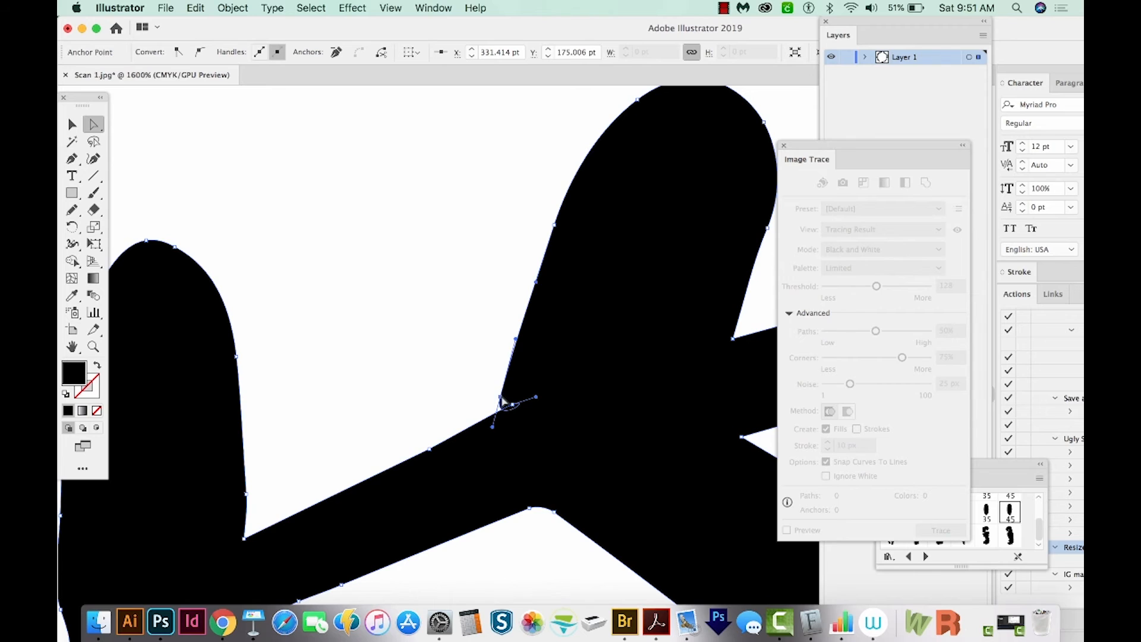
# Step: Drag the anchor handle at the leaf-stem joint to sharpen that corner
pyautogui.moveTo(502, 400); pyautogui.dragTo(486, 448)
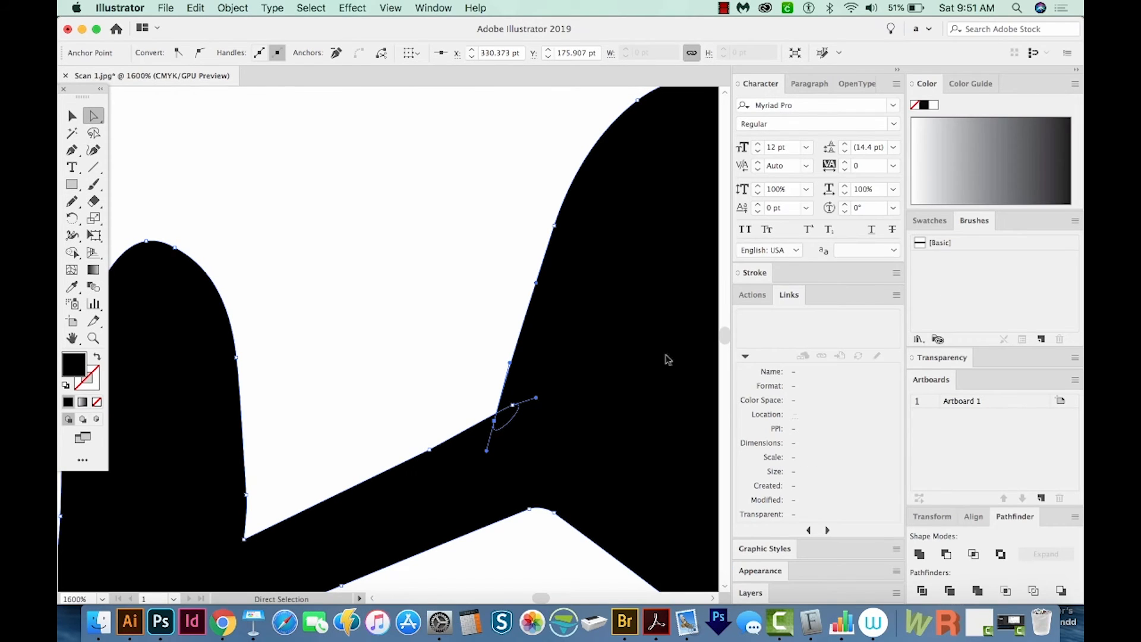
pyautogui.moveTo(525, 173)
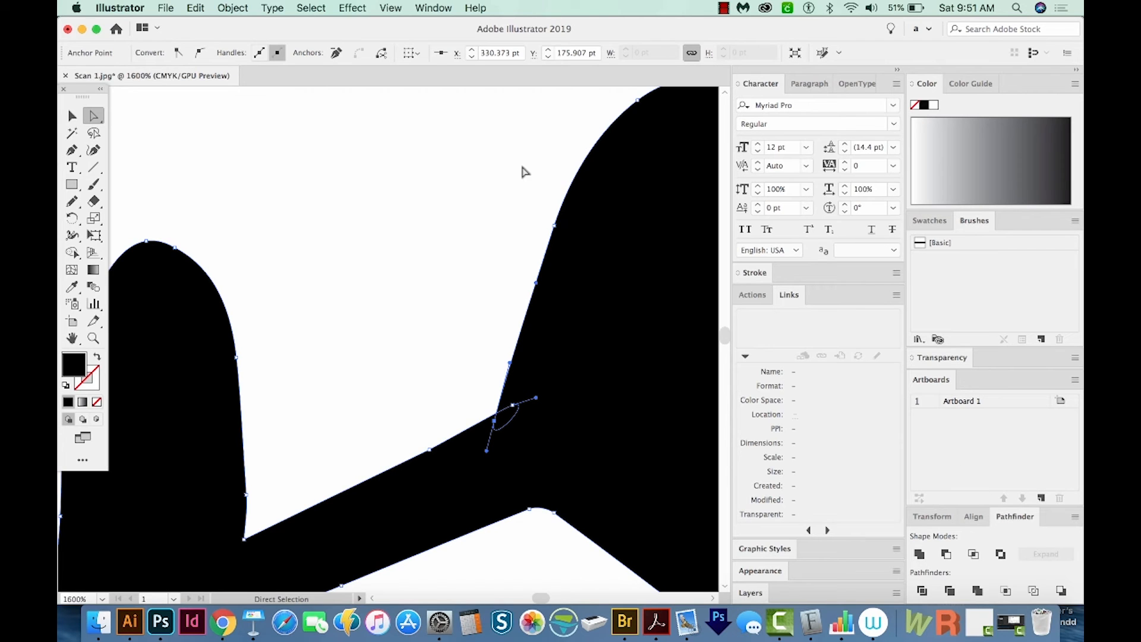
# Step: Reach the Window menu for the Pathfinder panel while sharpening the leaf-to-stem joints
pyautogui.click(432, 9)
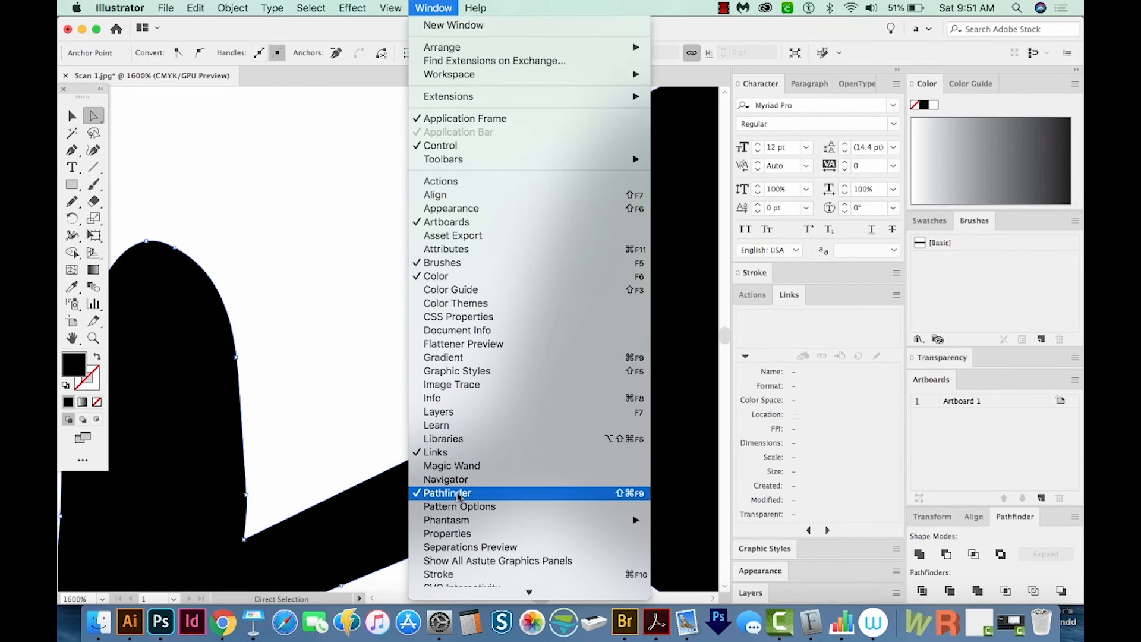
pyautogui.moveTo(733, 420)
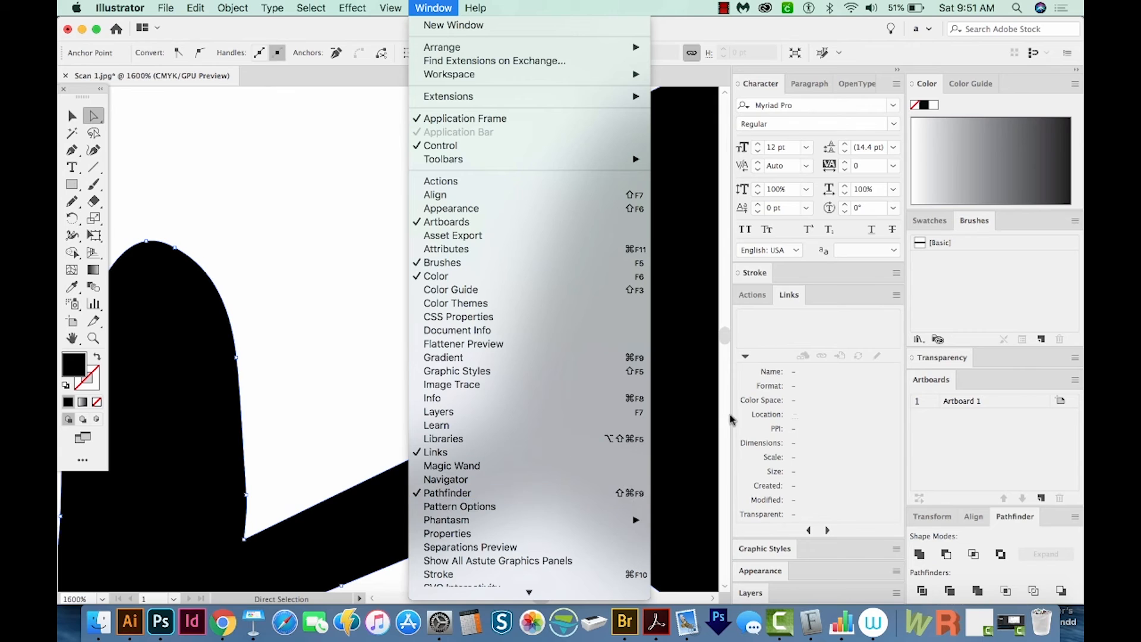
pyautogui.click(432, 9)
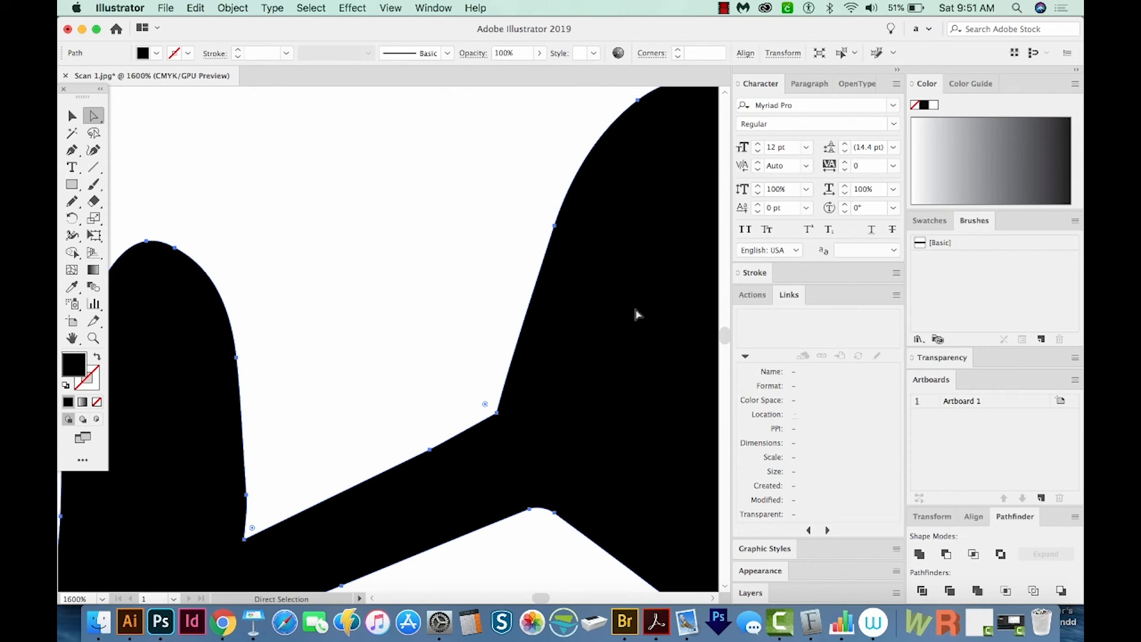
pyautogui.moveTo(519, 453)
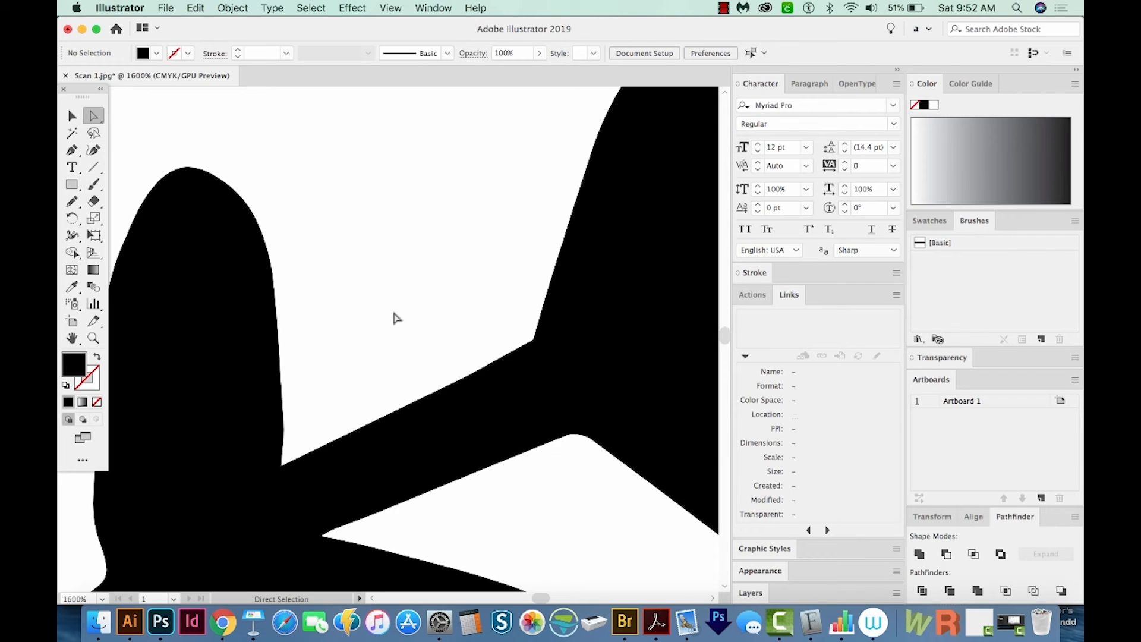
pyautogui.moveTo(568, 442)
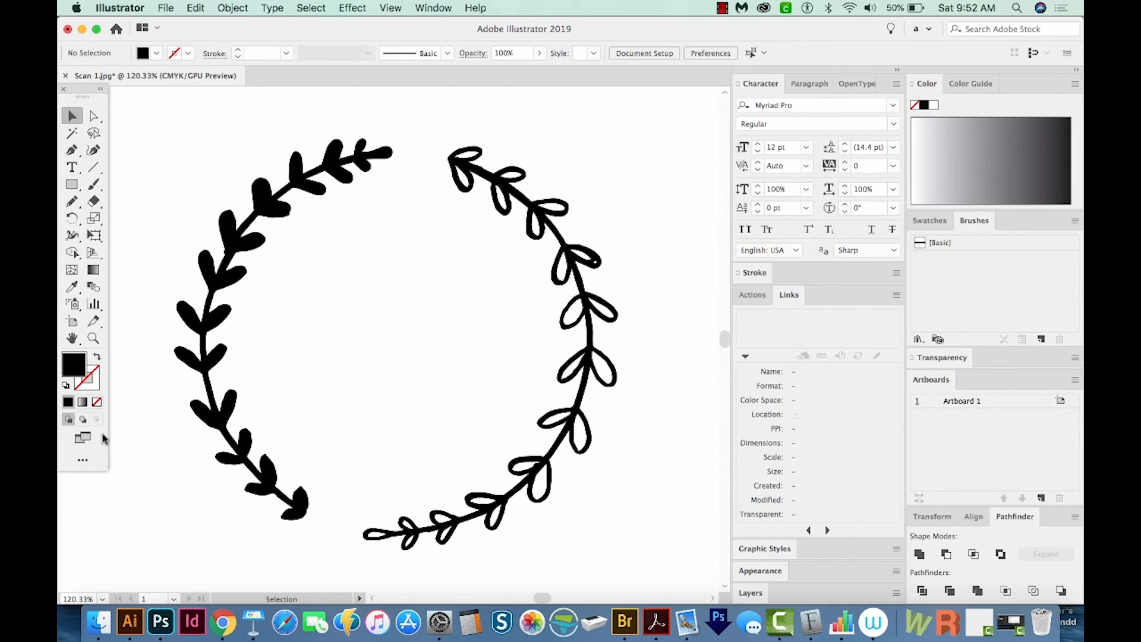
pyautogui.moveTo(243, 332)
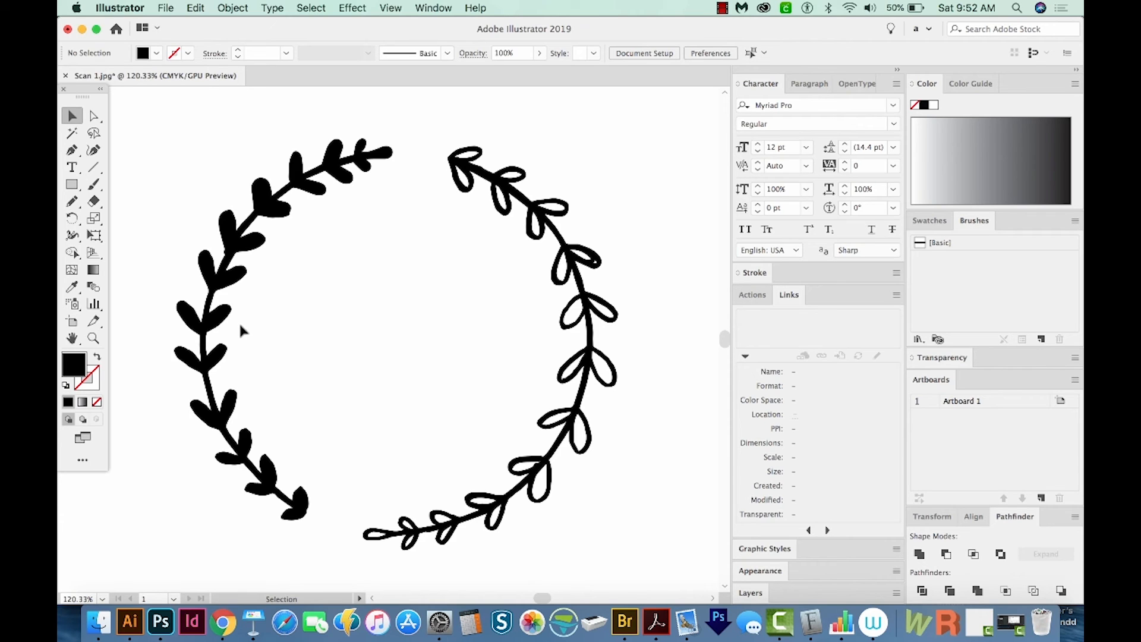
pyautogui.moveTo(336, 371)
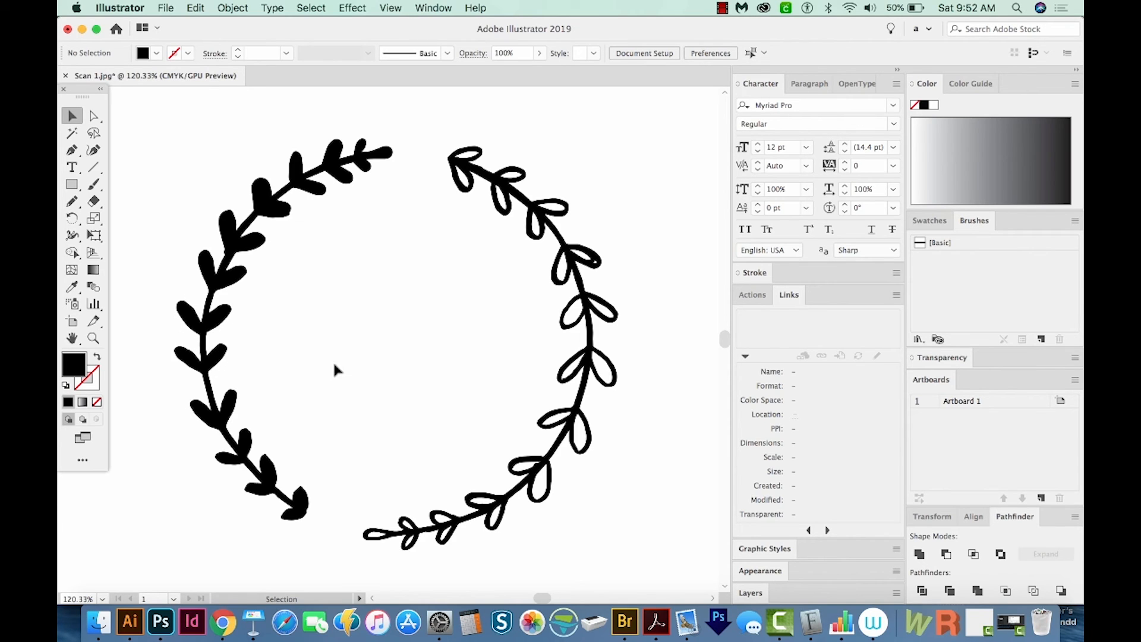
pyautogui.moveTo(466, 166)
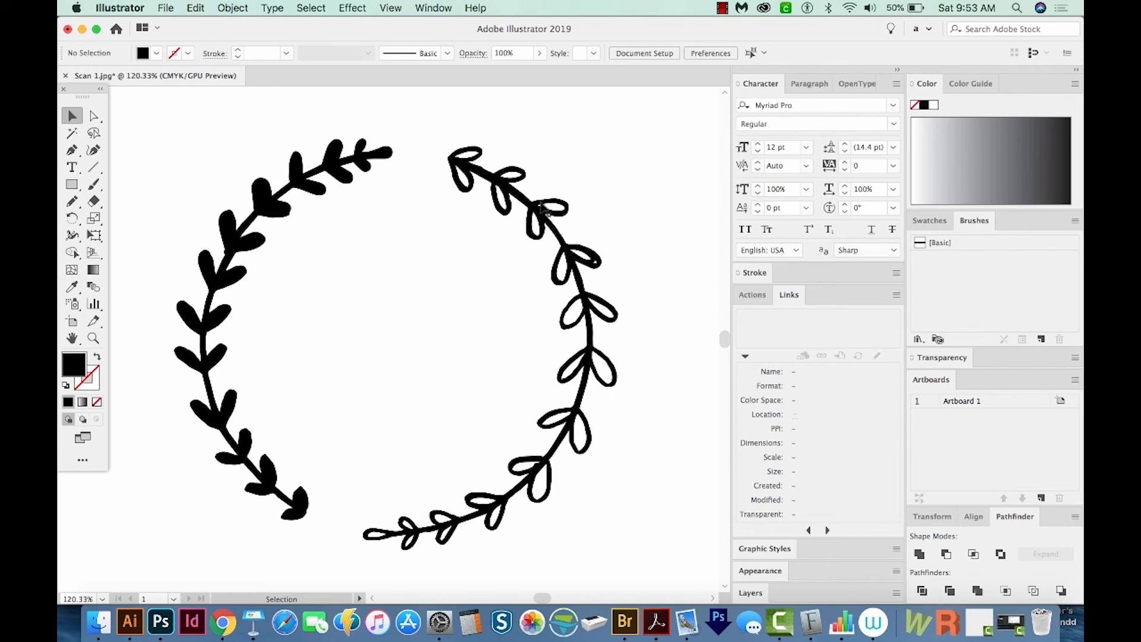
# Step: Choose the Group Selection tool to pick single pieces inside the traced wreath group
pyautogui.click(93, 116)
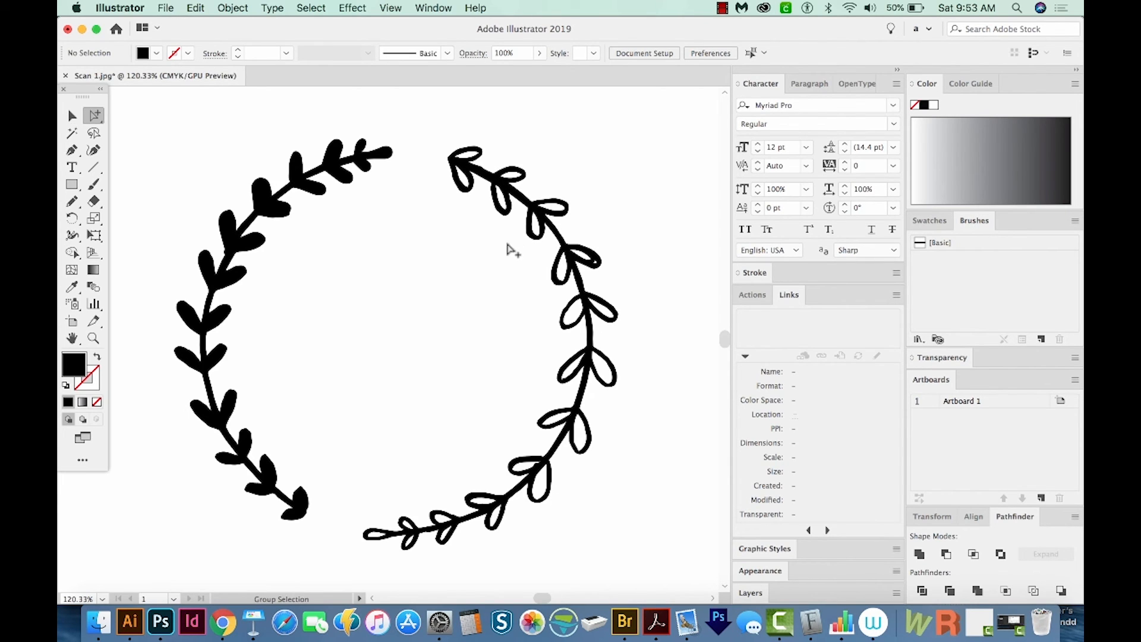
pyautogui.moveTo(549, 230)
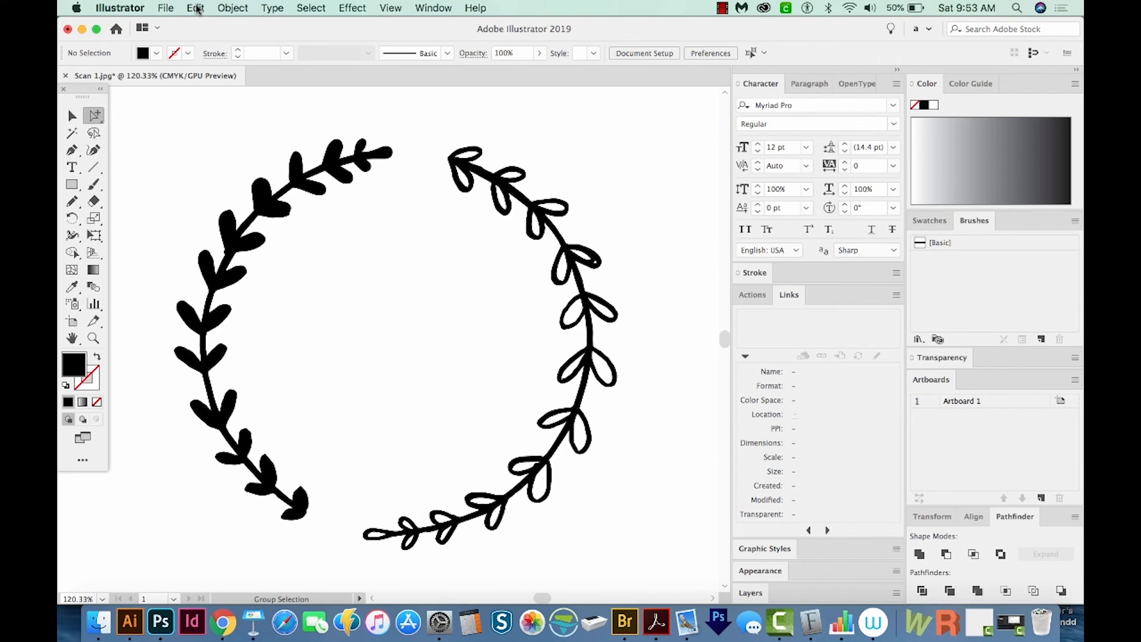
# Step: Delete the outlined right branch and its leftover leaf pieces with the Group Selection tool
pyautogui.click(195, 8)
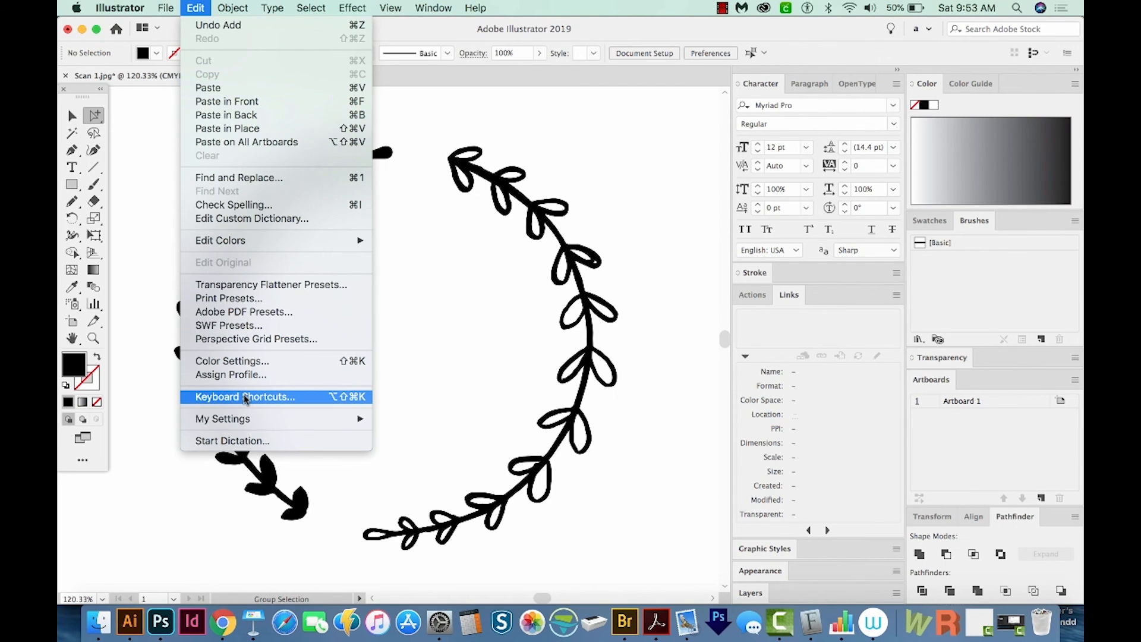
pyautogui.moveTo(587, 321)
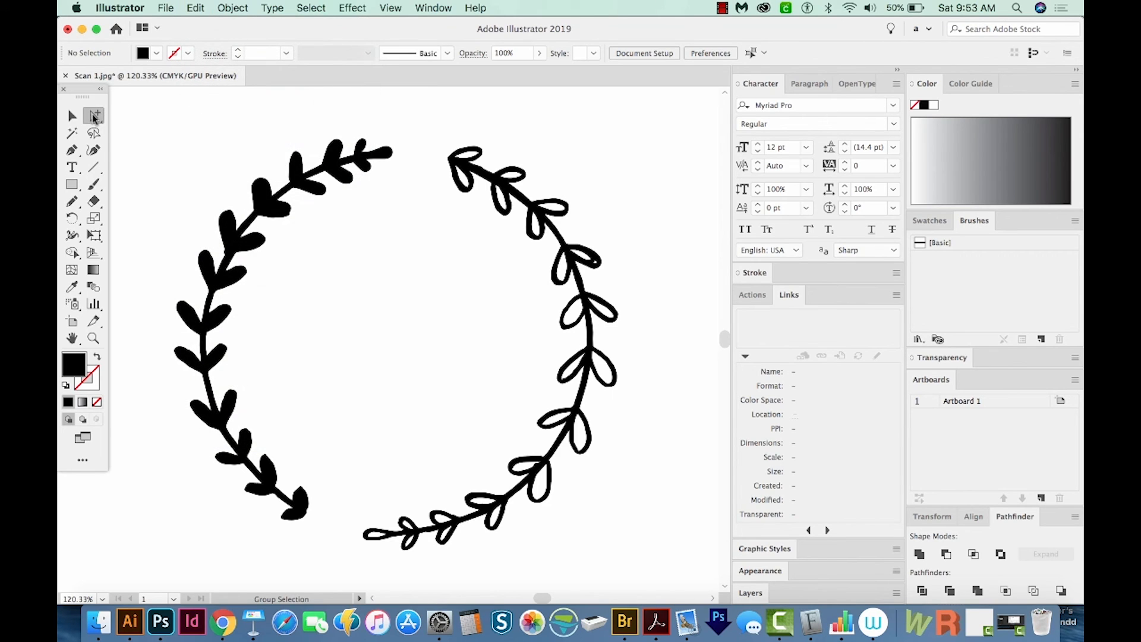
pyautogui.click(93, 116)
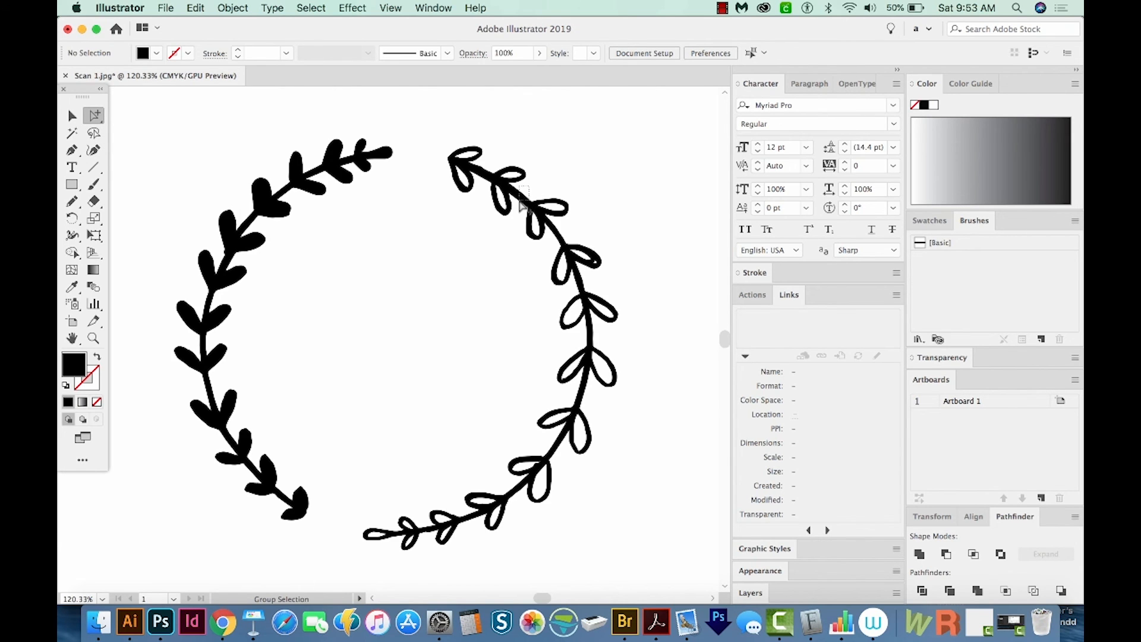
pyautogui.click(510, 203)
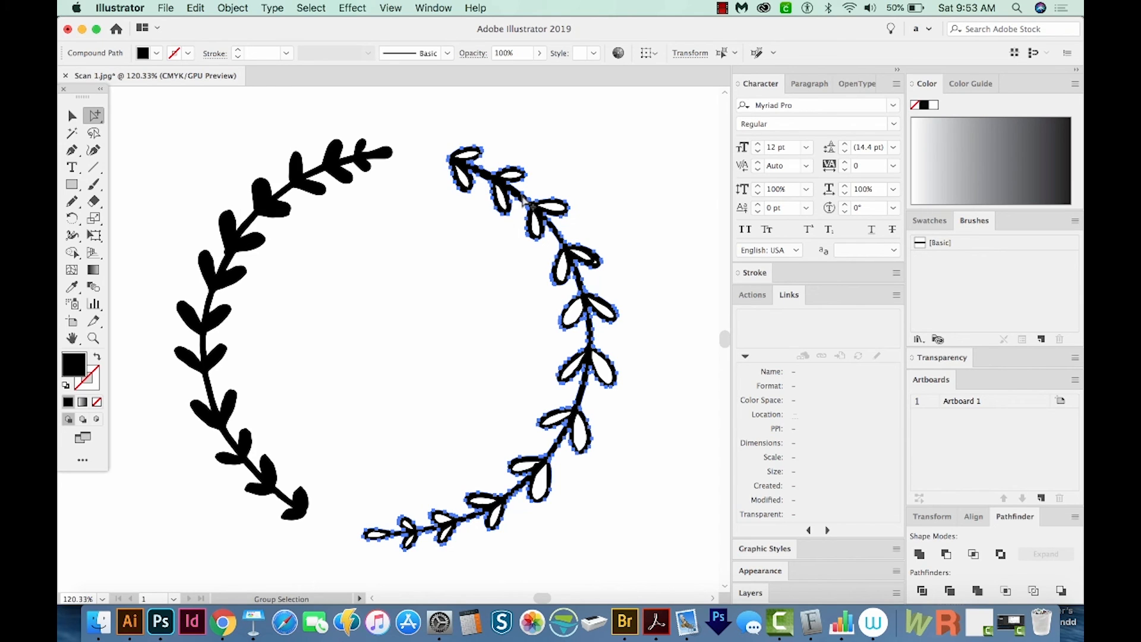
pyautogui.click(648, 196)
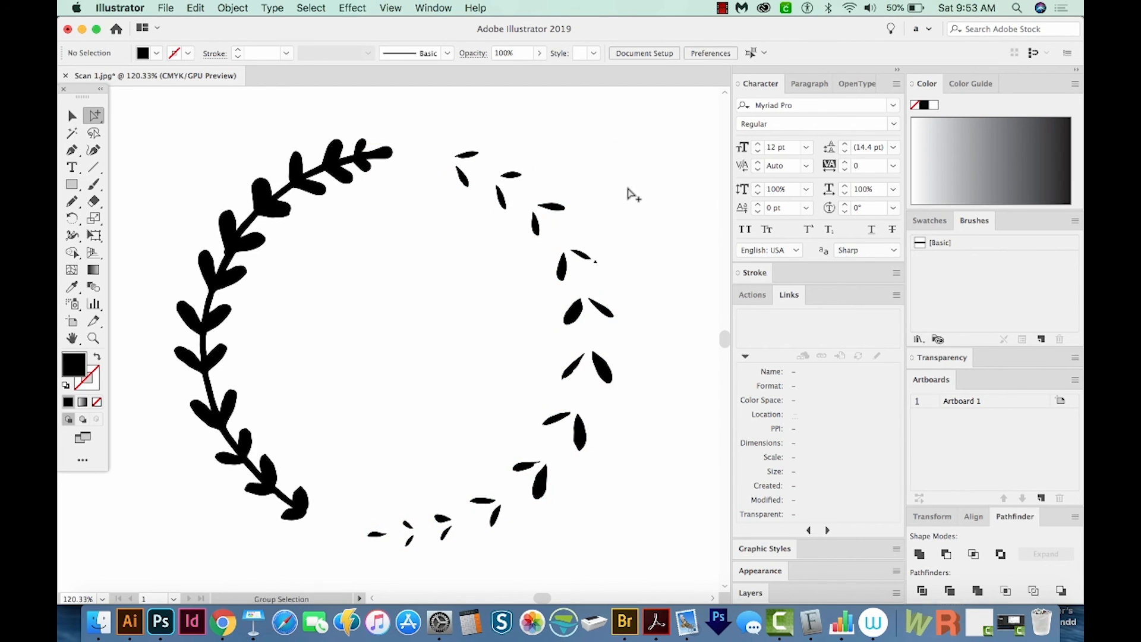
pyautogui.moveTo(597, 381)
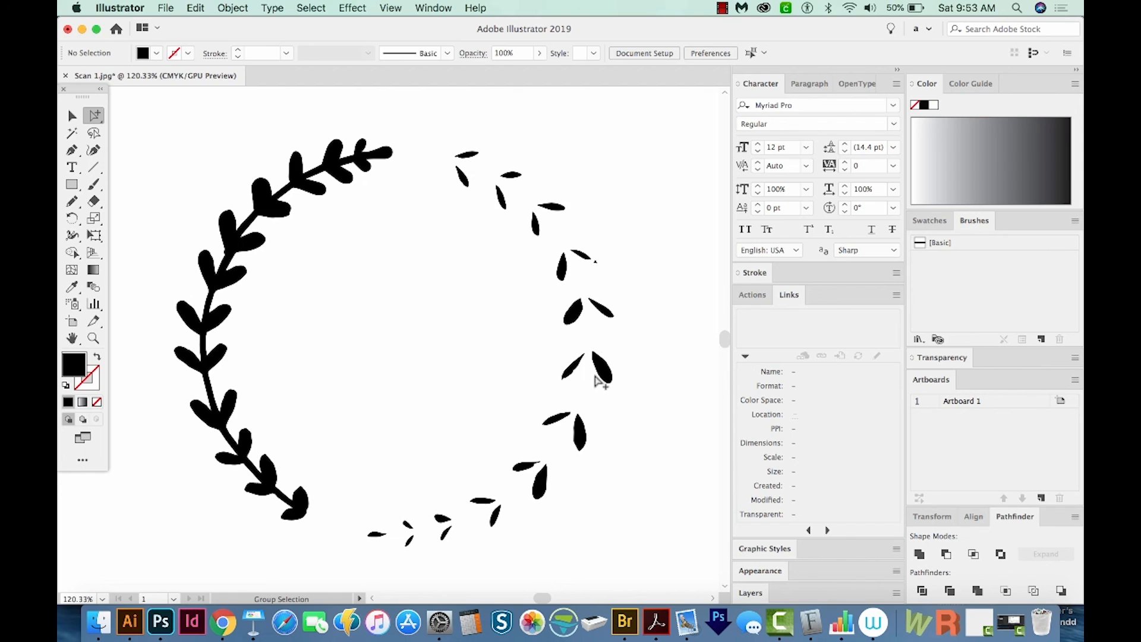
pyautogui.moveTo(407, 164)
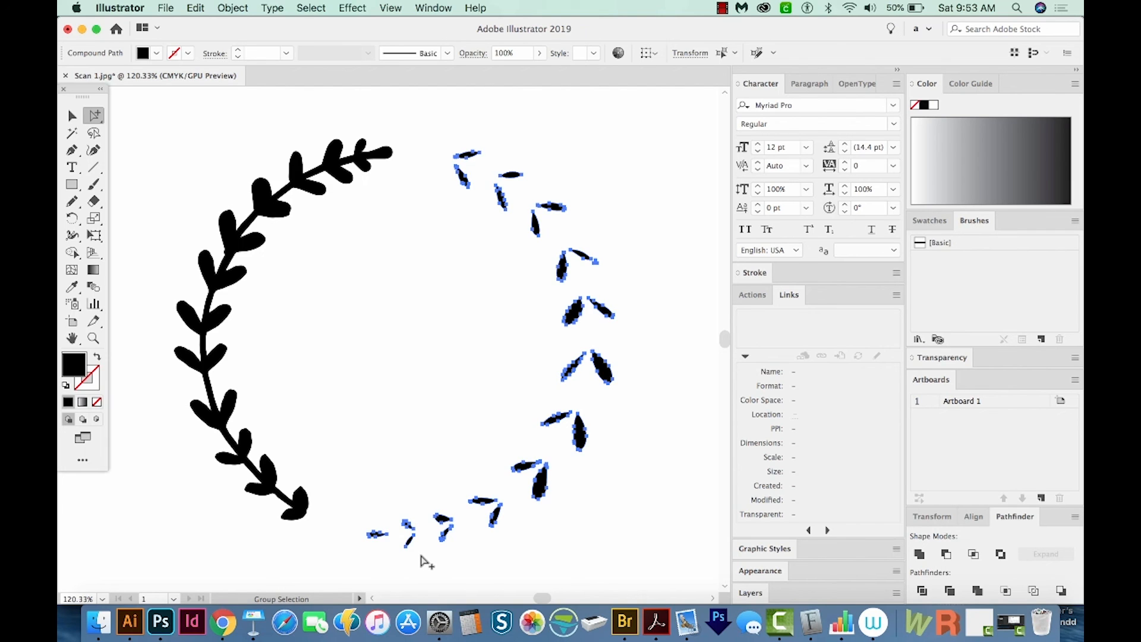
pyautogui.press('Delete')
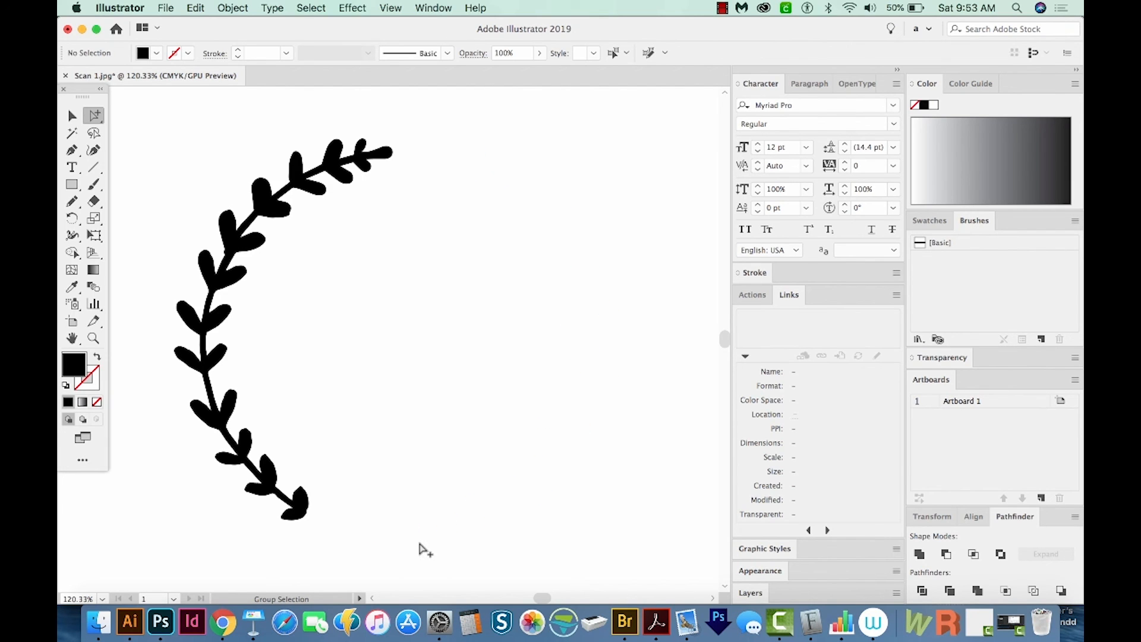